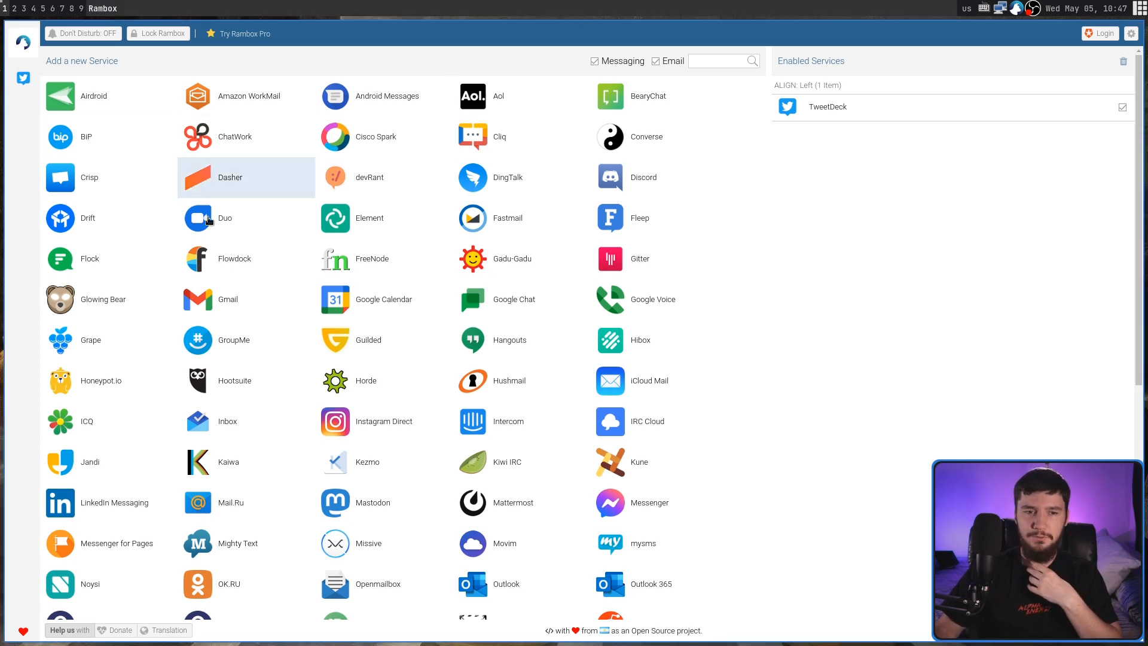
mouse_move(702, 50)
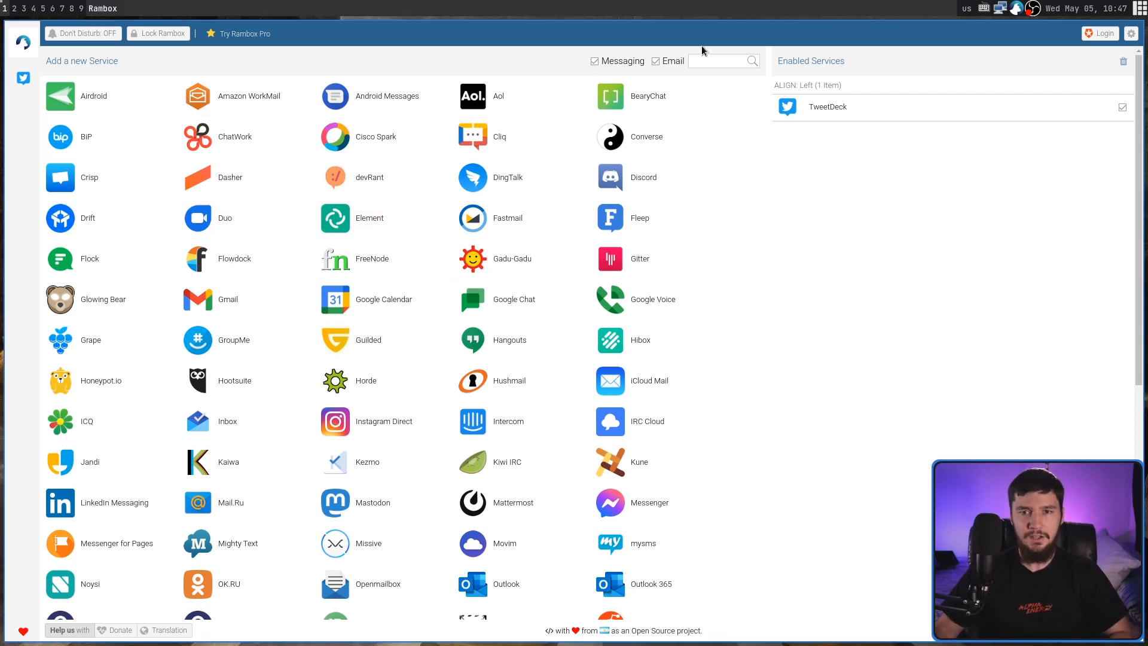
Filter the Add a new Service catalogue by 'elem' so only Element remains
type("elemn")
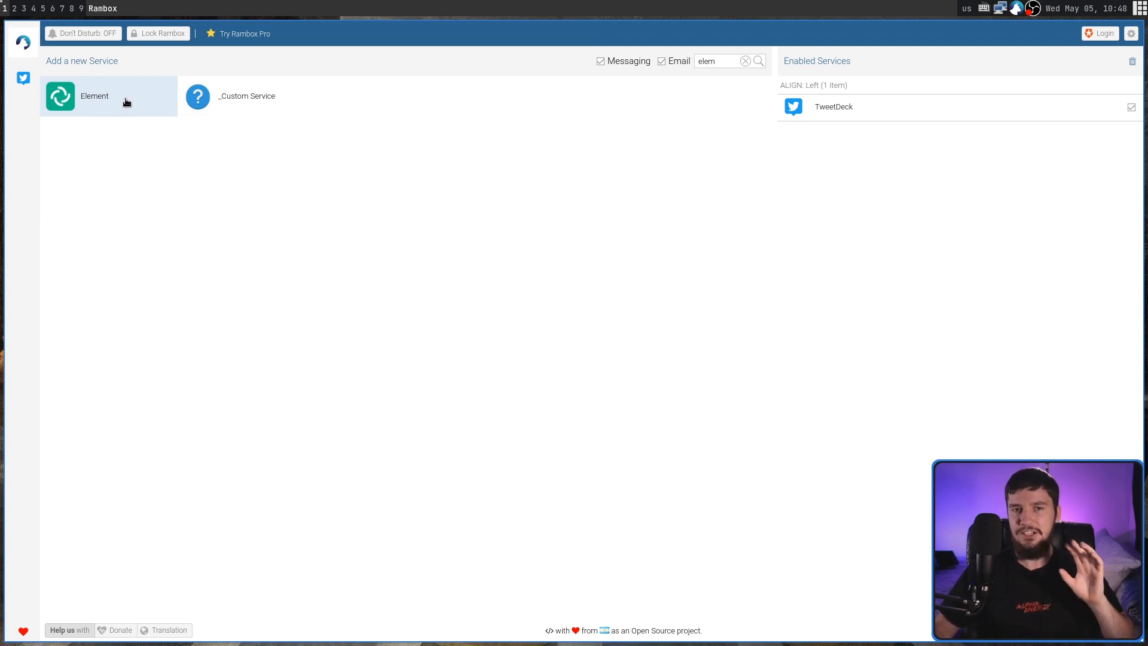
mouse_move(106, 105)
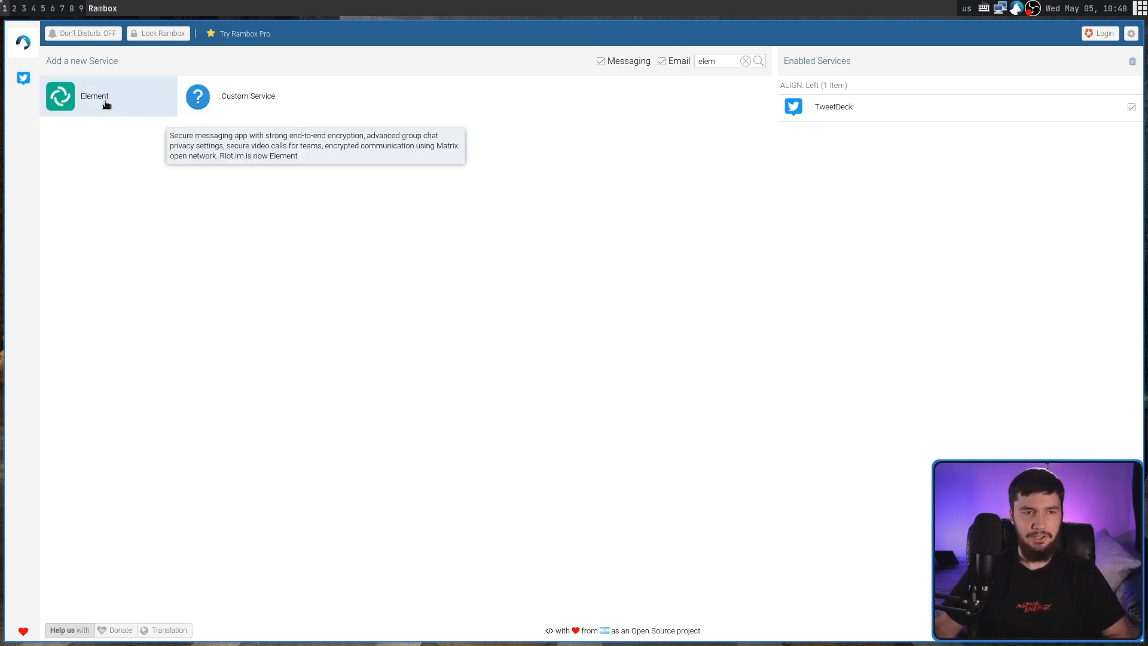
Start adding Element from the catalogue and focus its name field
left_click(59, 96)
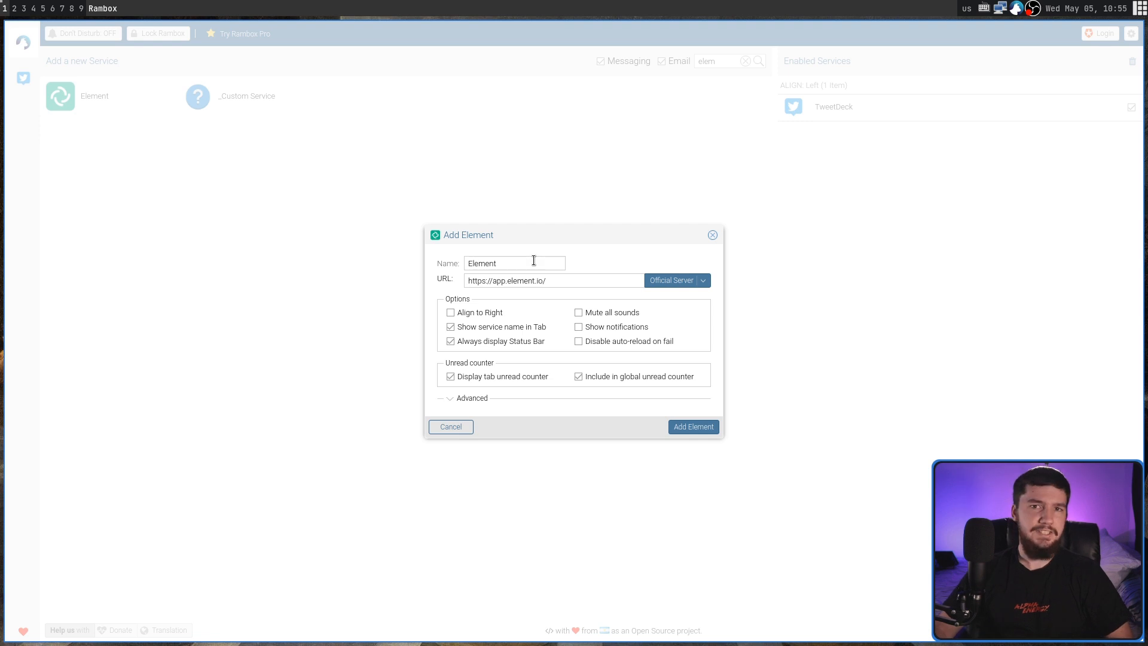
left_click(514, 262)
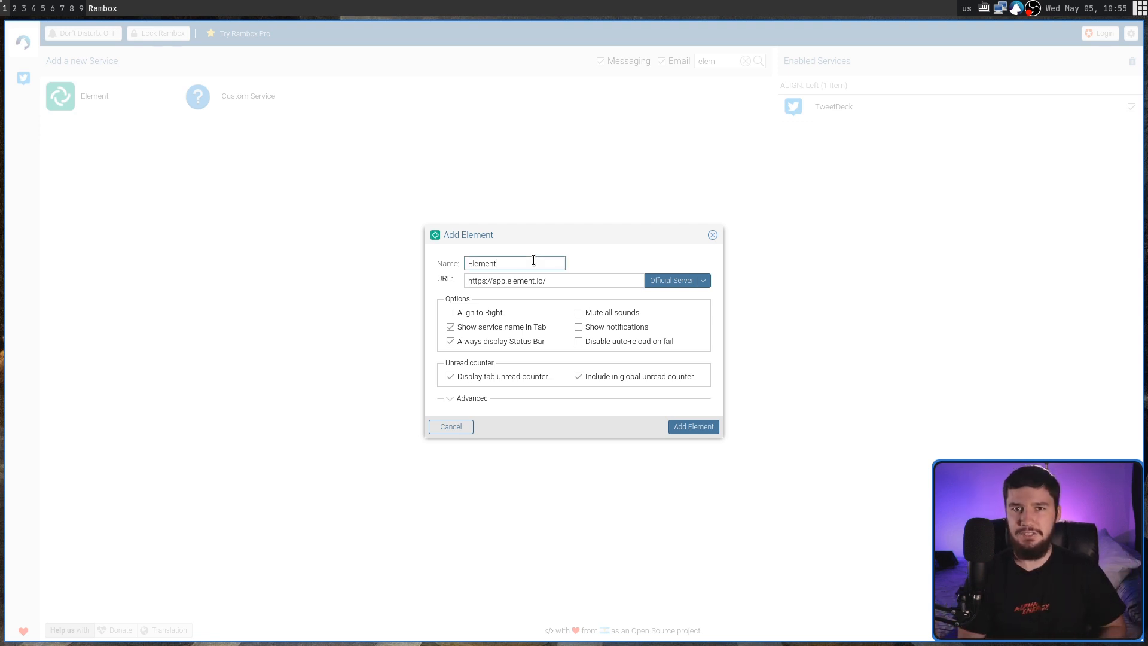
left_click(513, 261)
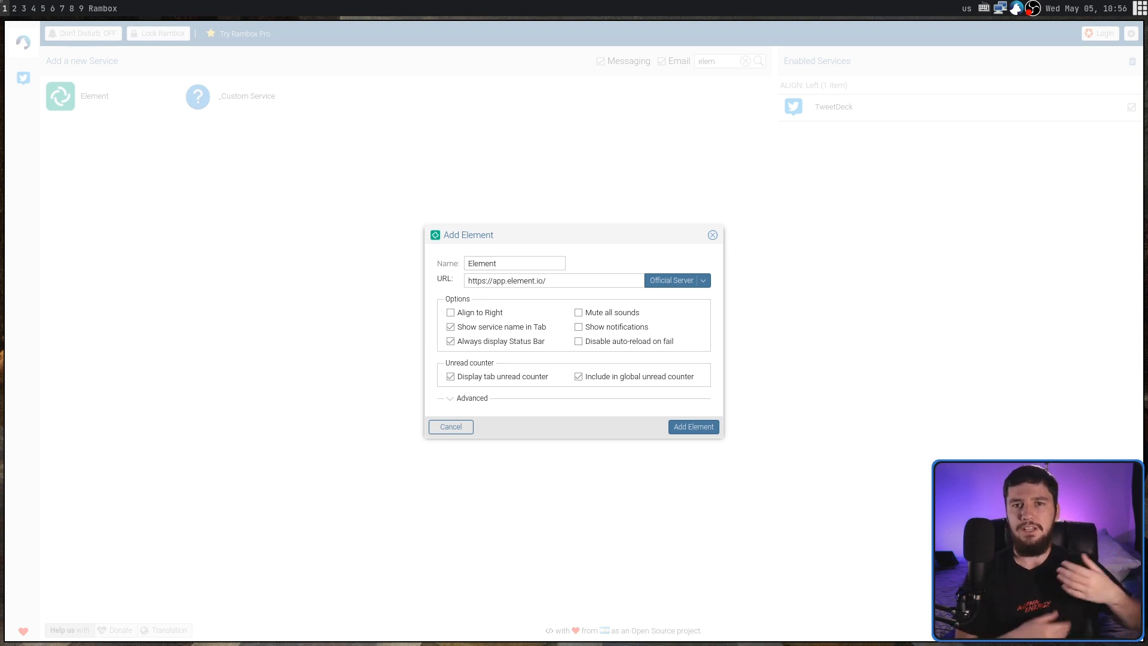
mouse_move(400, 216)
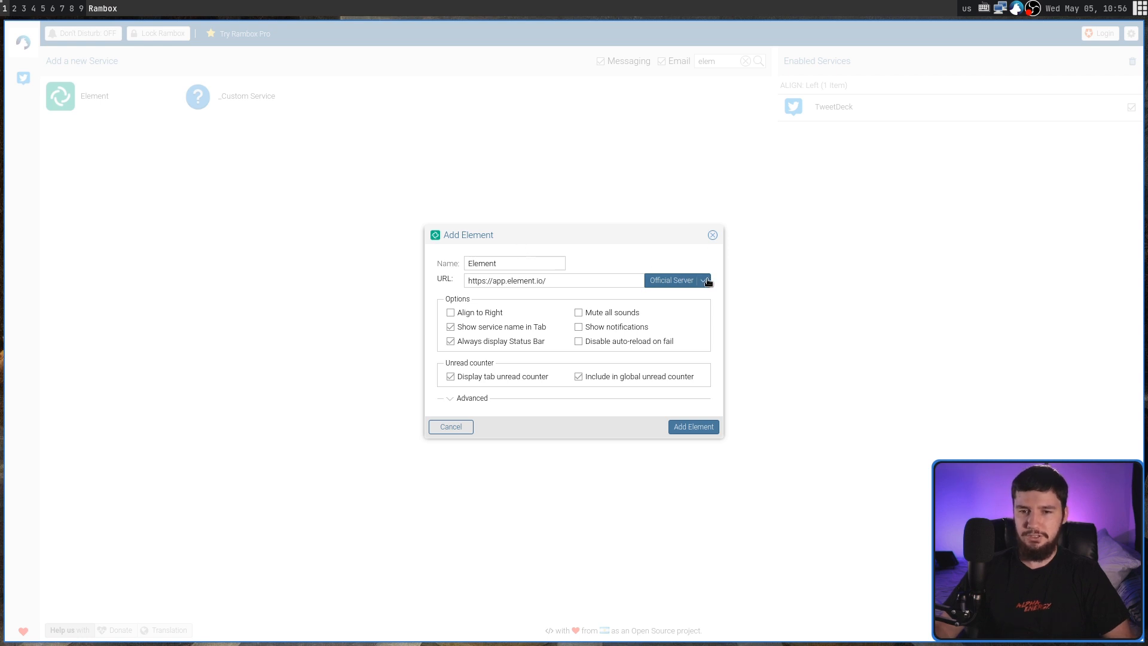
Pick the Element server option and exclude Element from the global unread counter
left_click(675, 280)
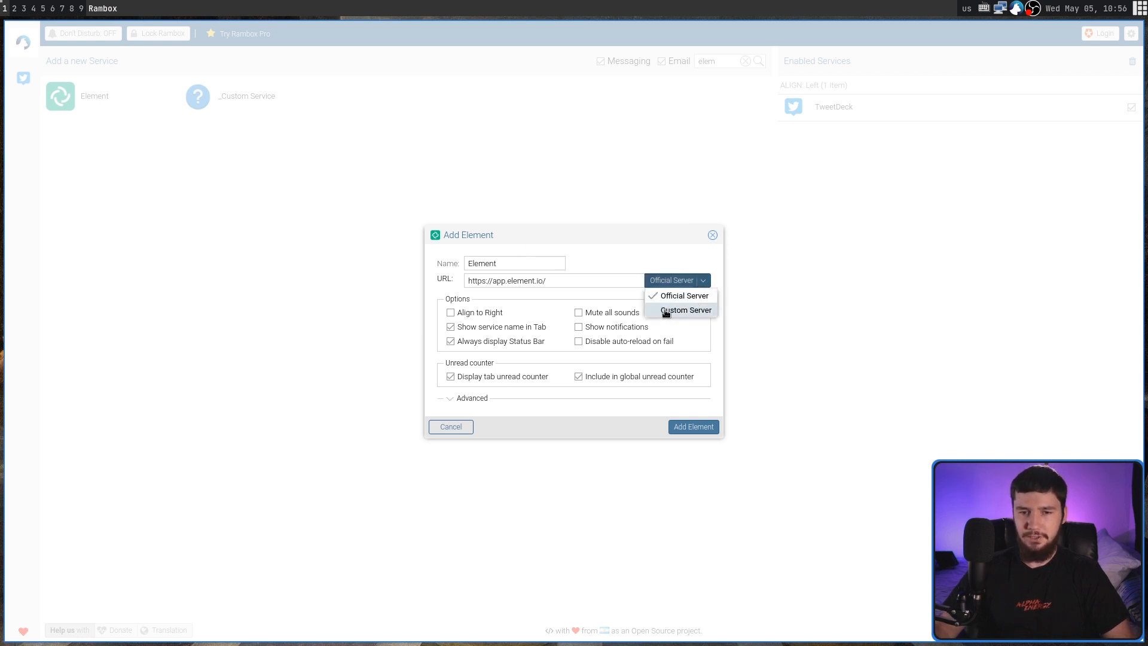
left_click(686, 309)
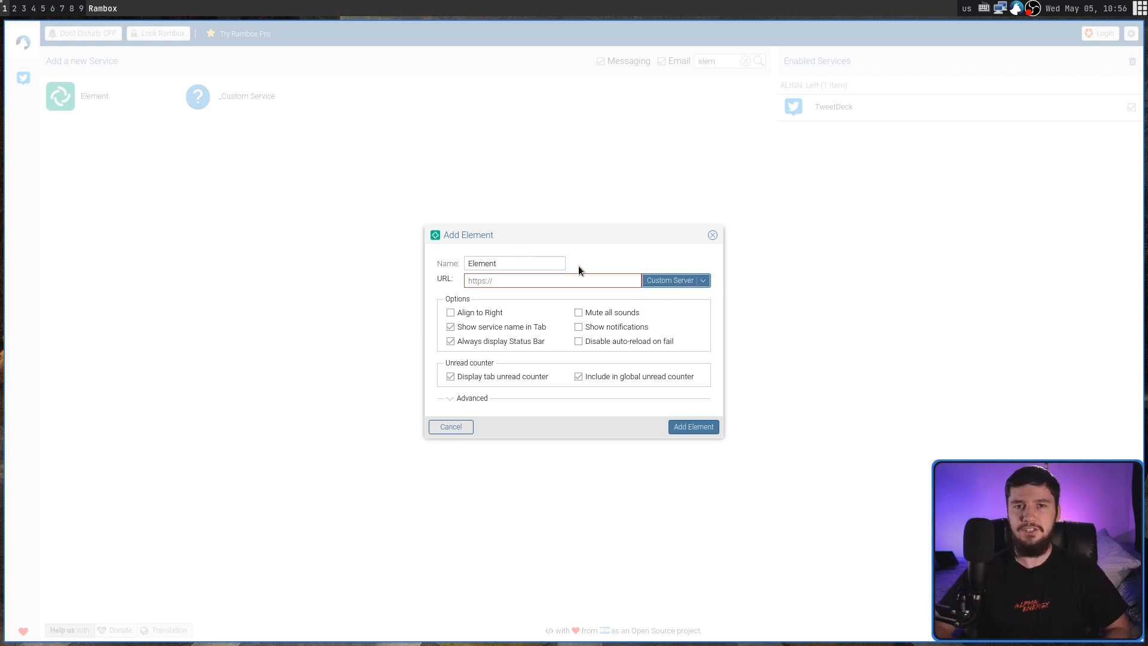
mouse_move(732, 274)
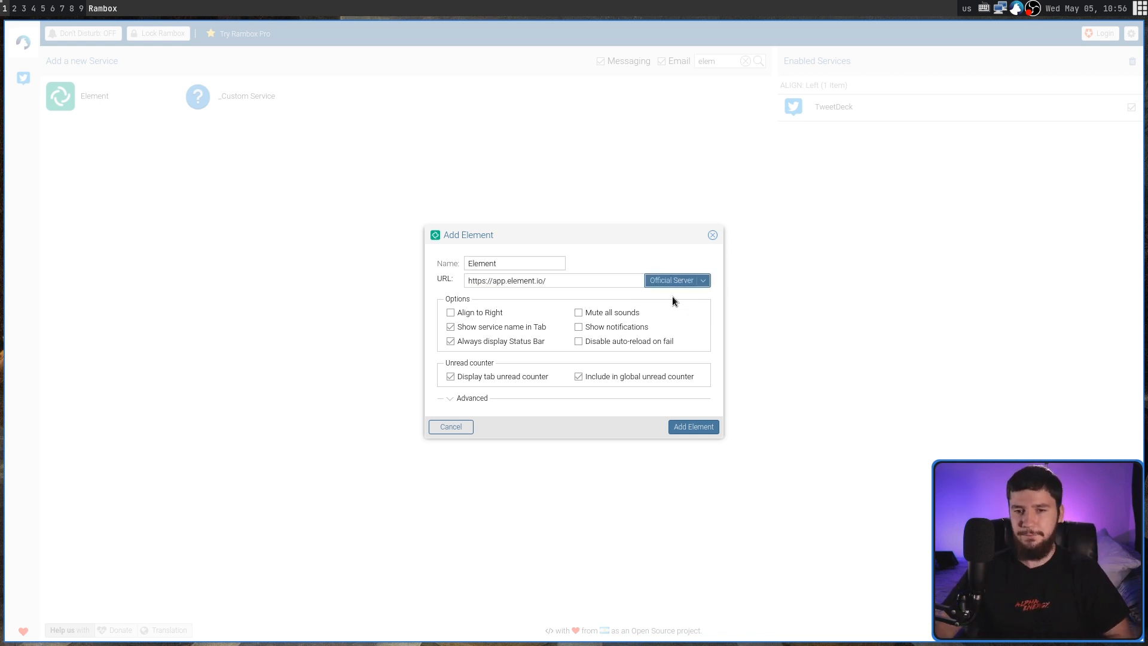
mouse_move(665, 231)
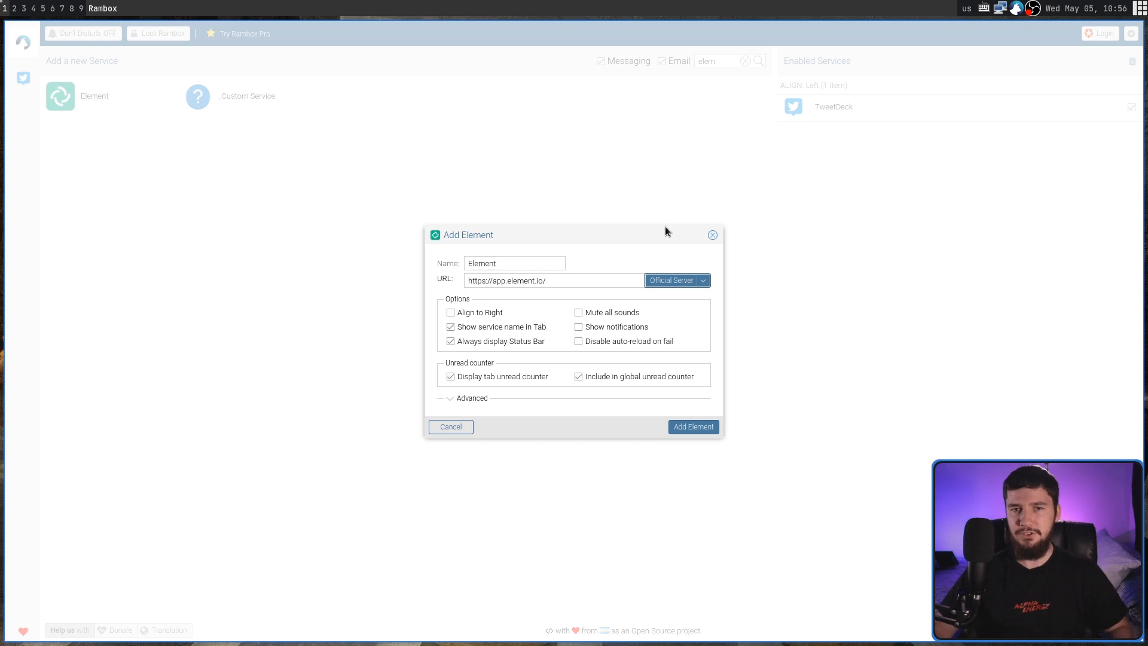
mouse_move(448, 310)
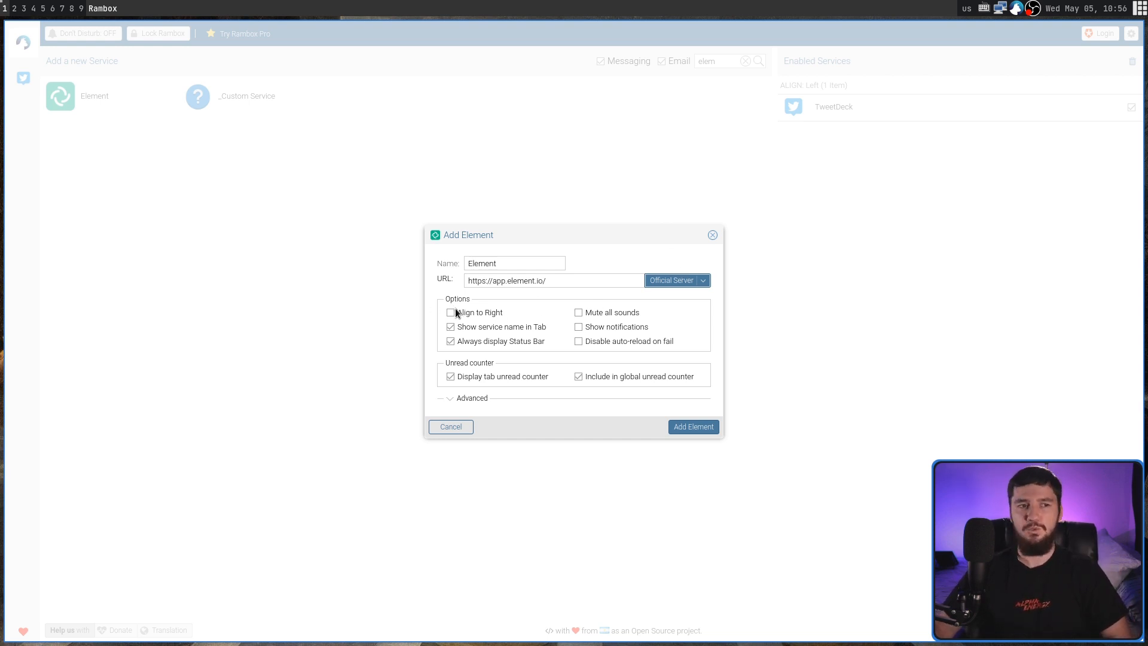
mouse_move(639, 315)
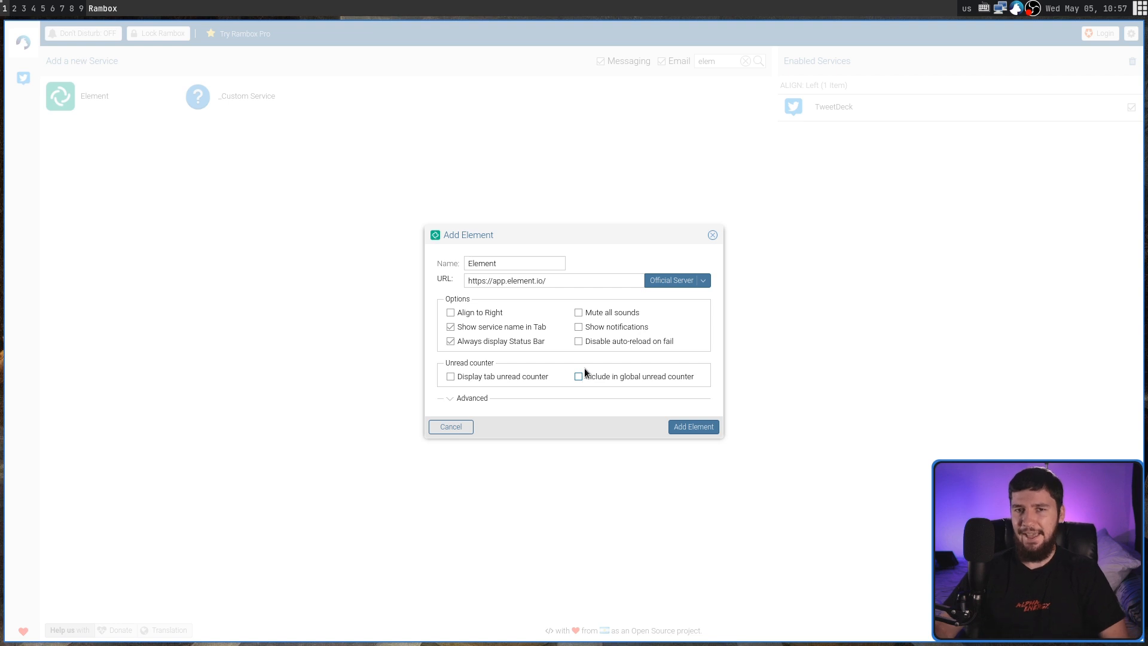
left_click(471, 397)
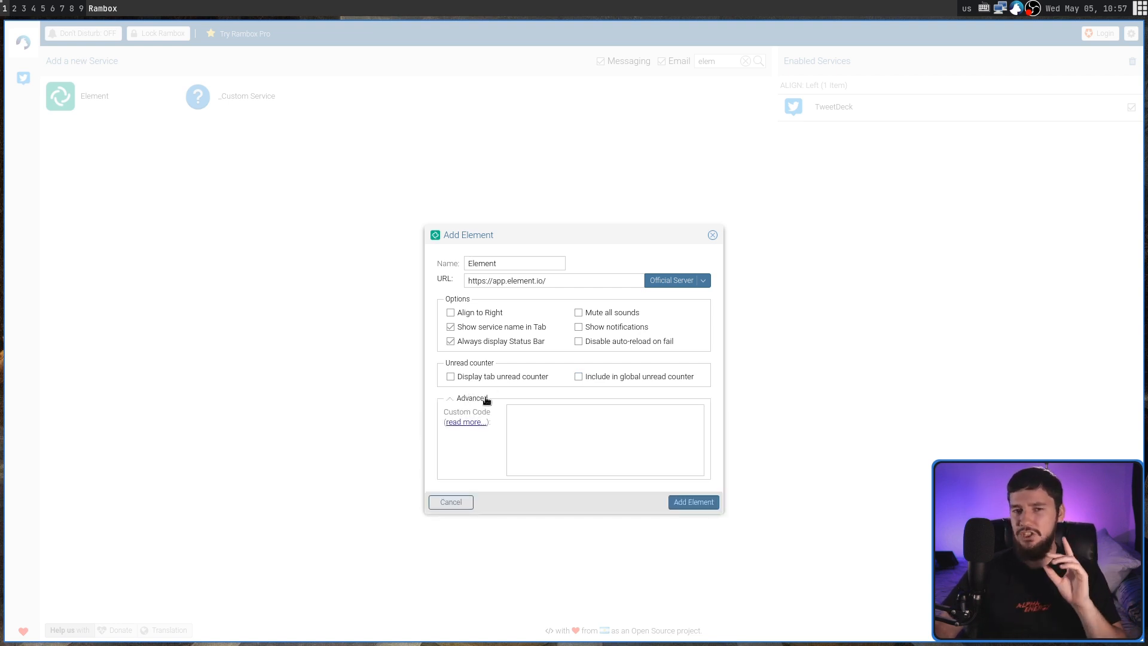
Add Element as an enabled service so its welcome page loads
left_click(693, 501)
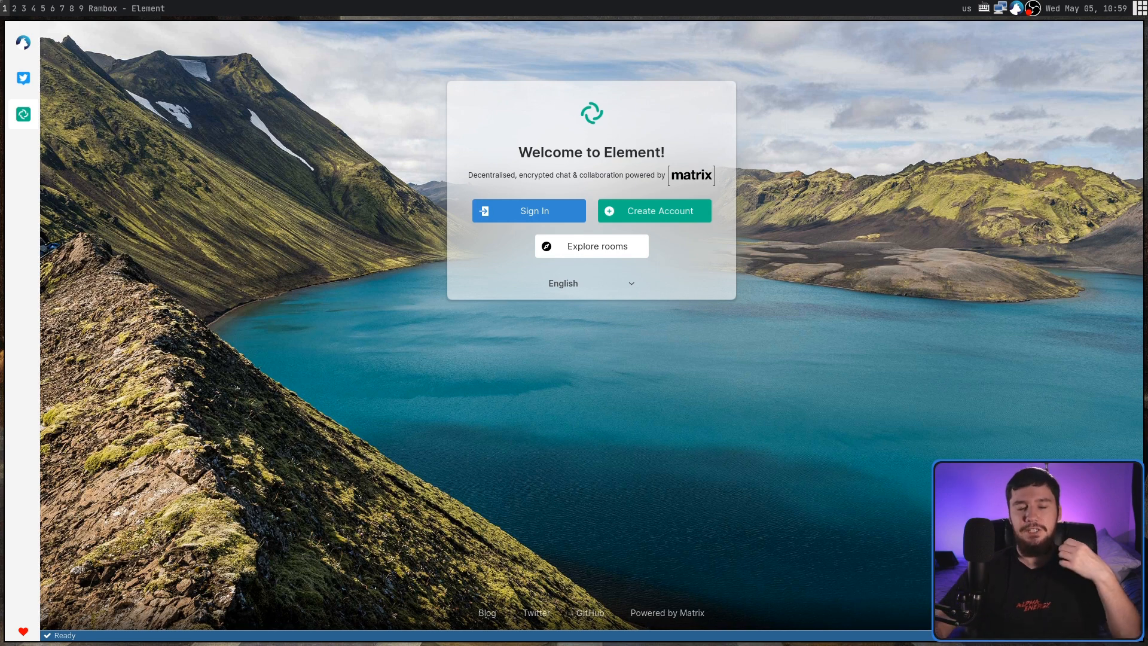
mouse_move(273, 159)
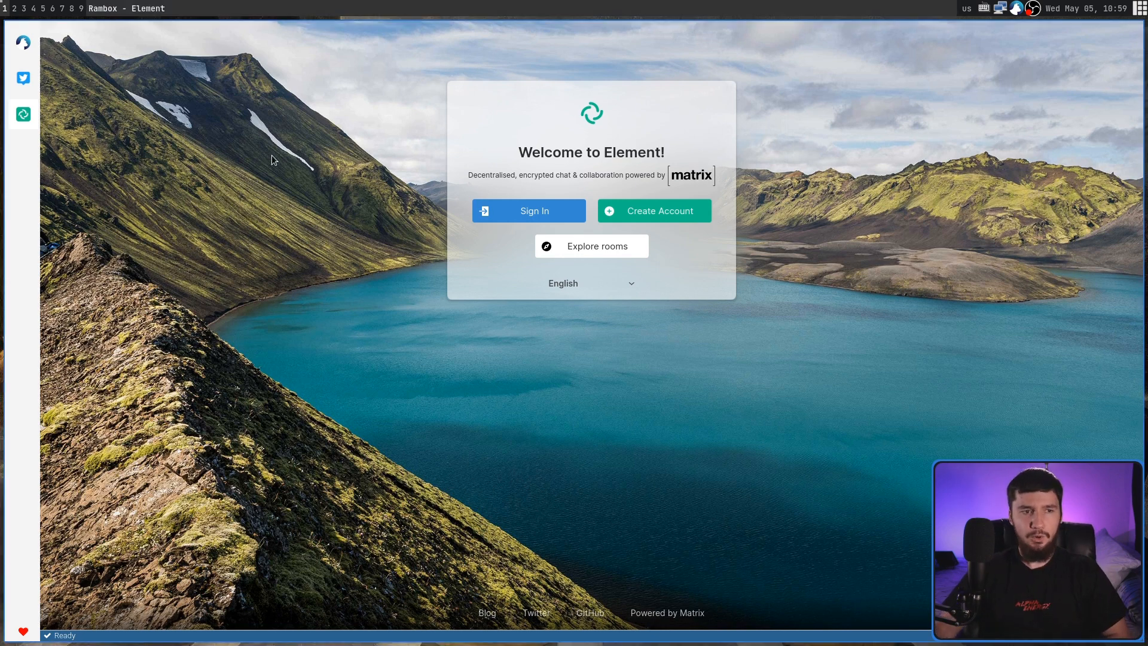
mouse_move(24, 42)
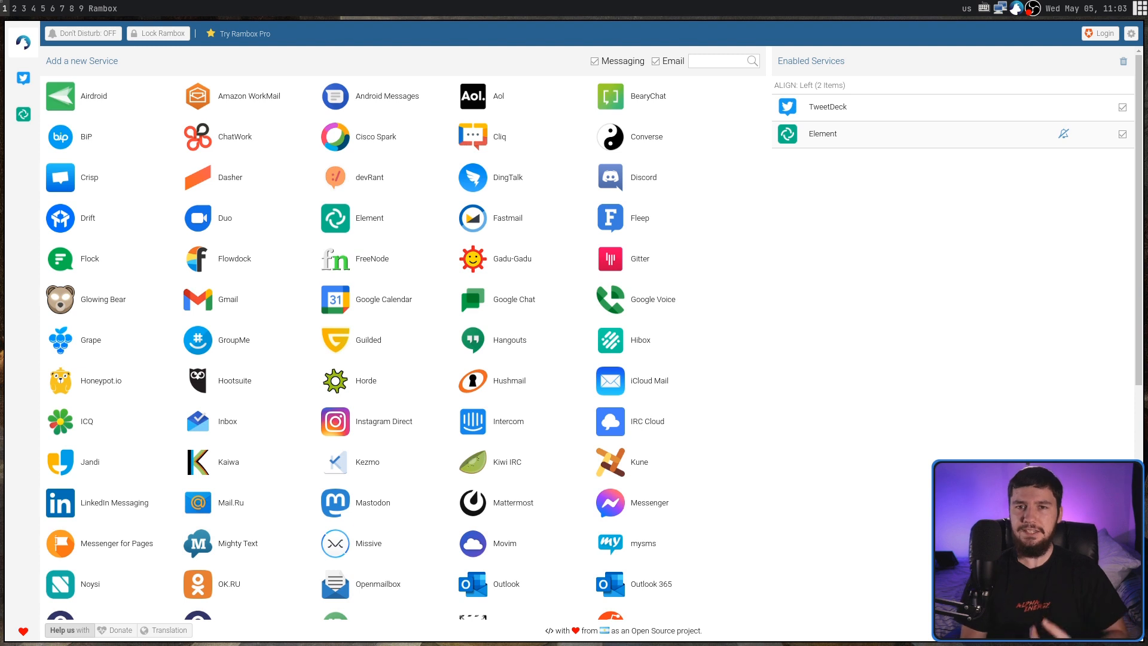
Filter the service catalogue by 'me' to show messaging services
left_click(723, 61)
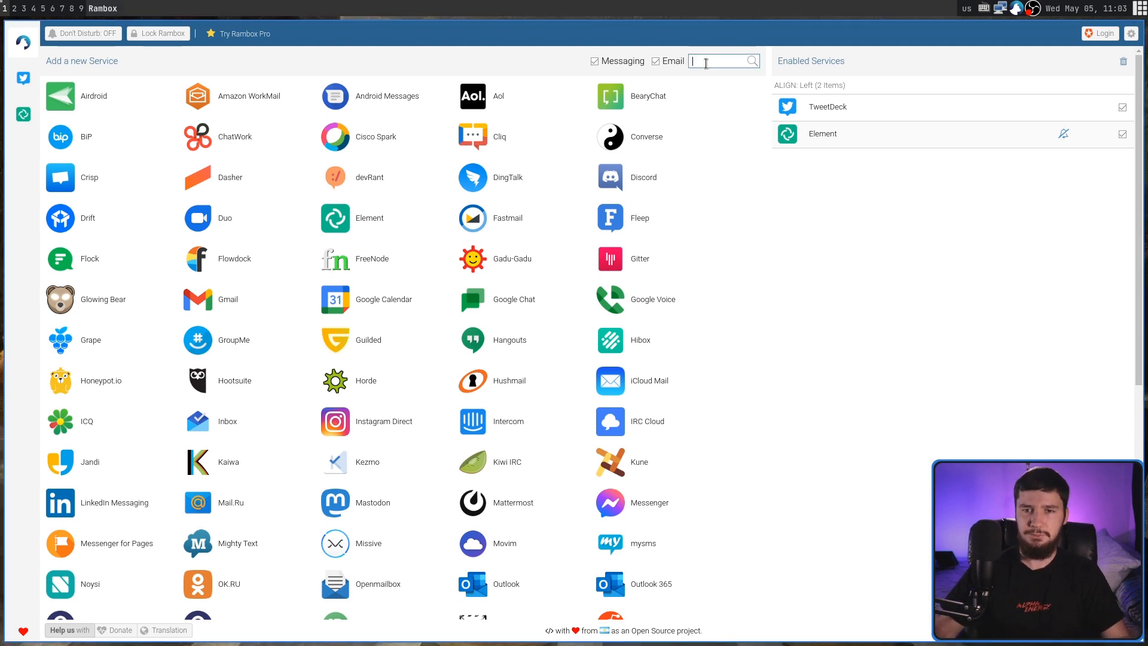
type("me")
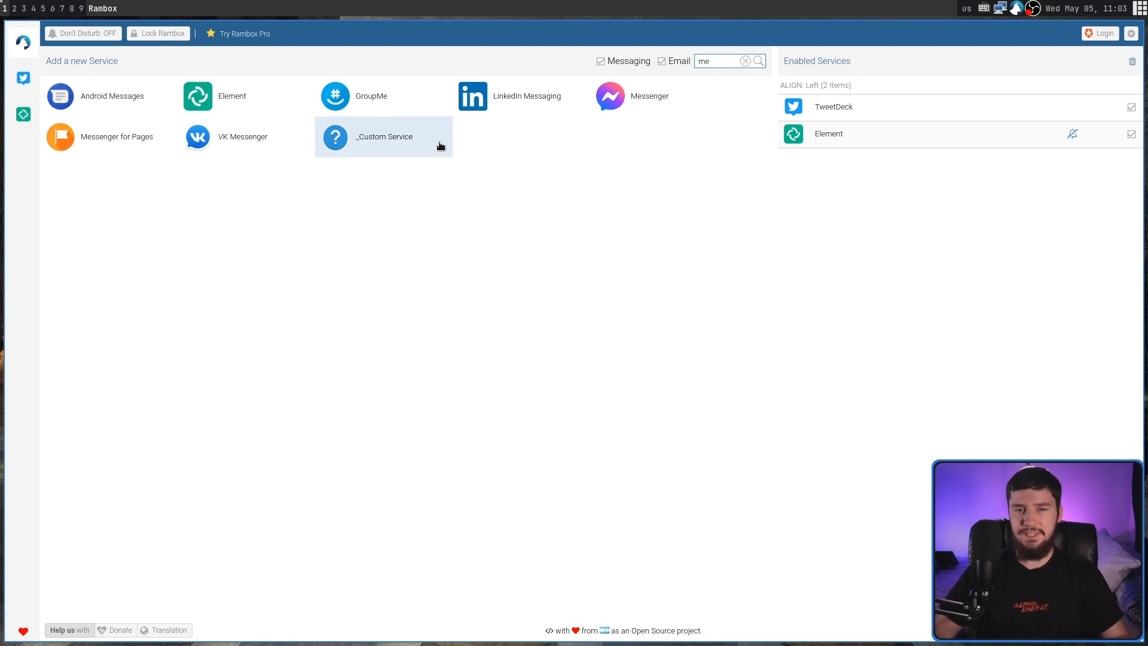
left_click(383, 137)
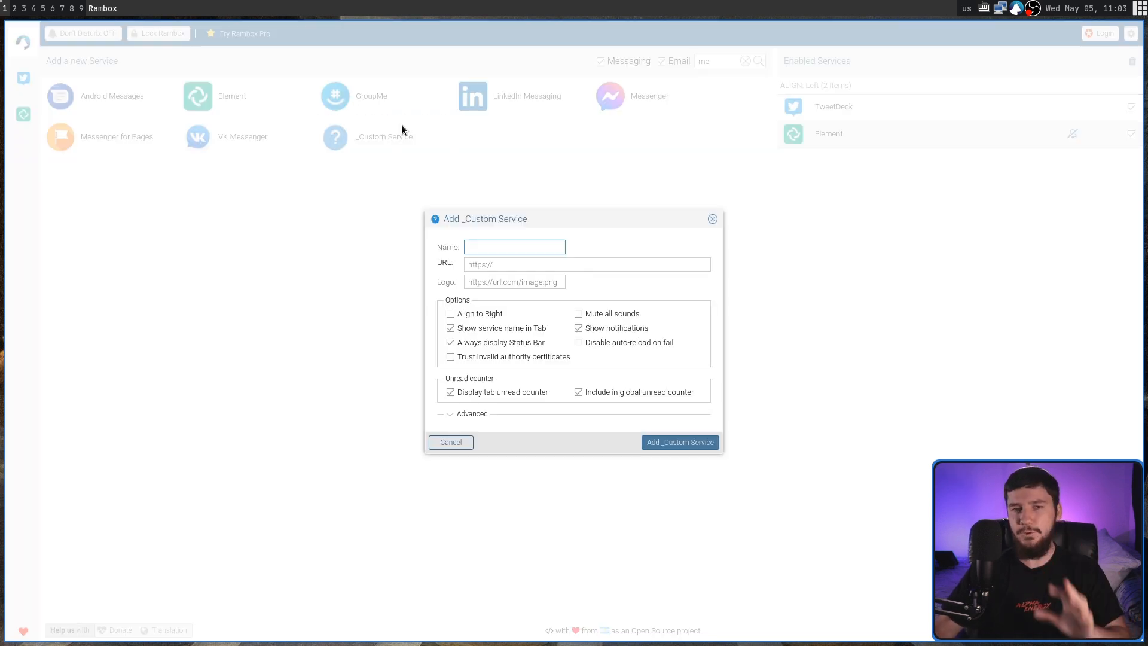
mouse_move(610, 236)
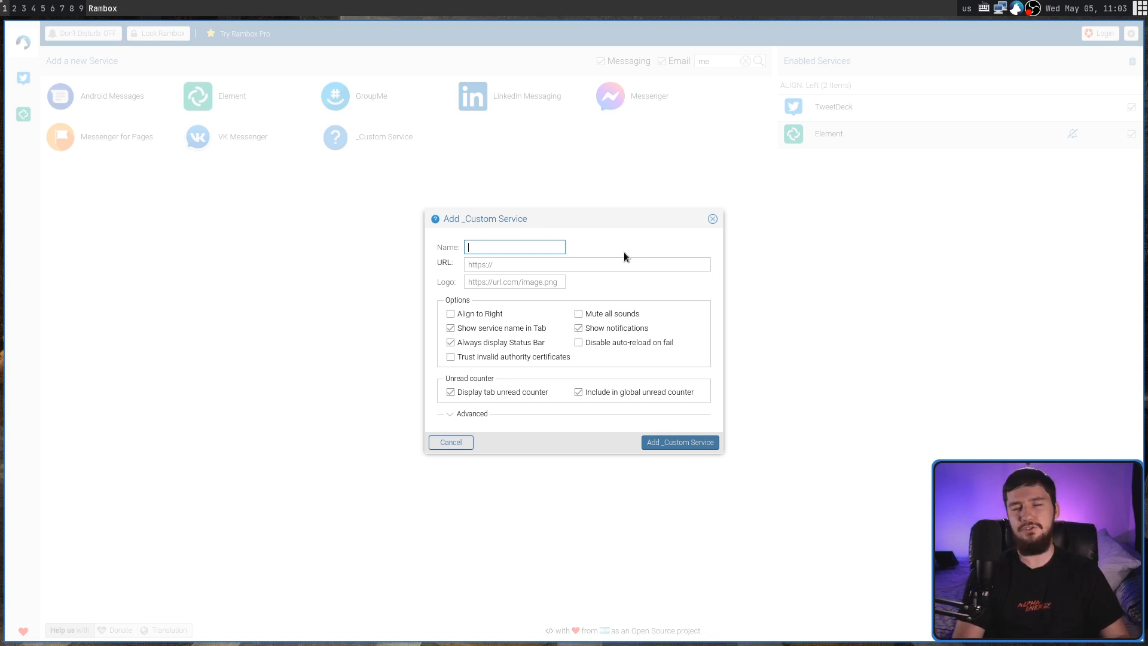
type("Hive Blog")
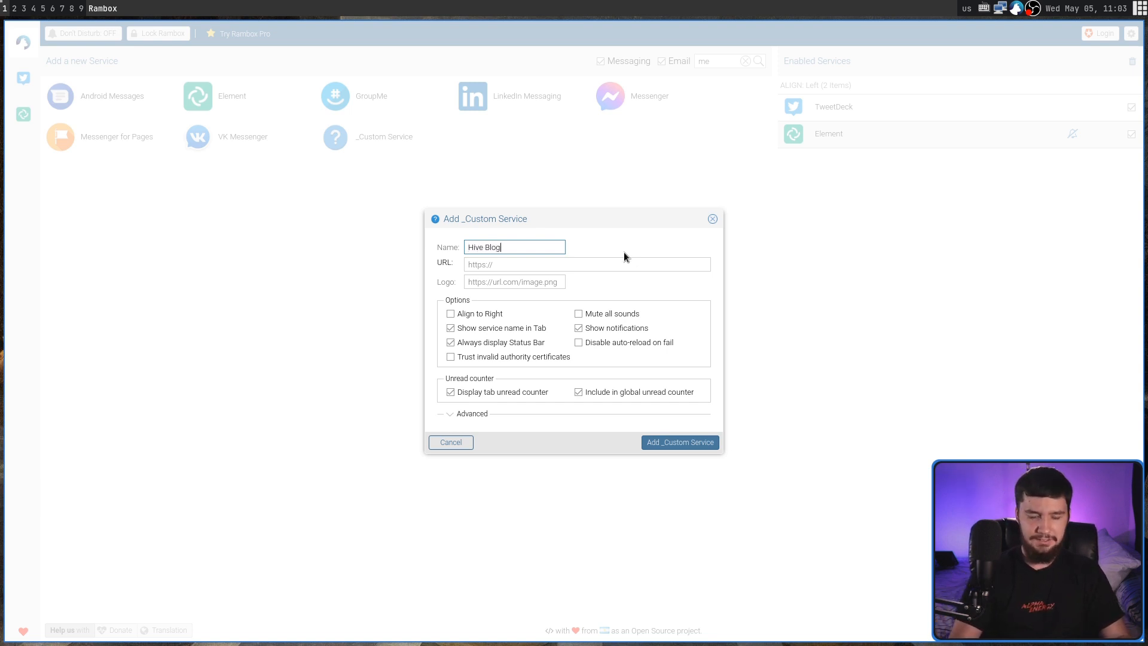
type("https://hive.blog/")
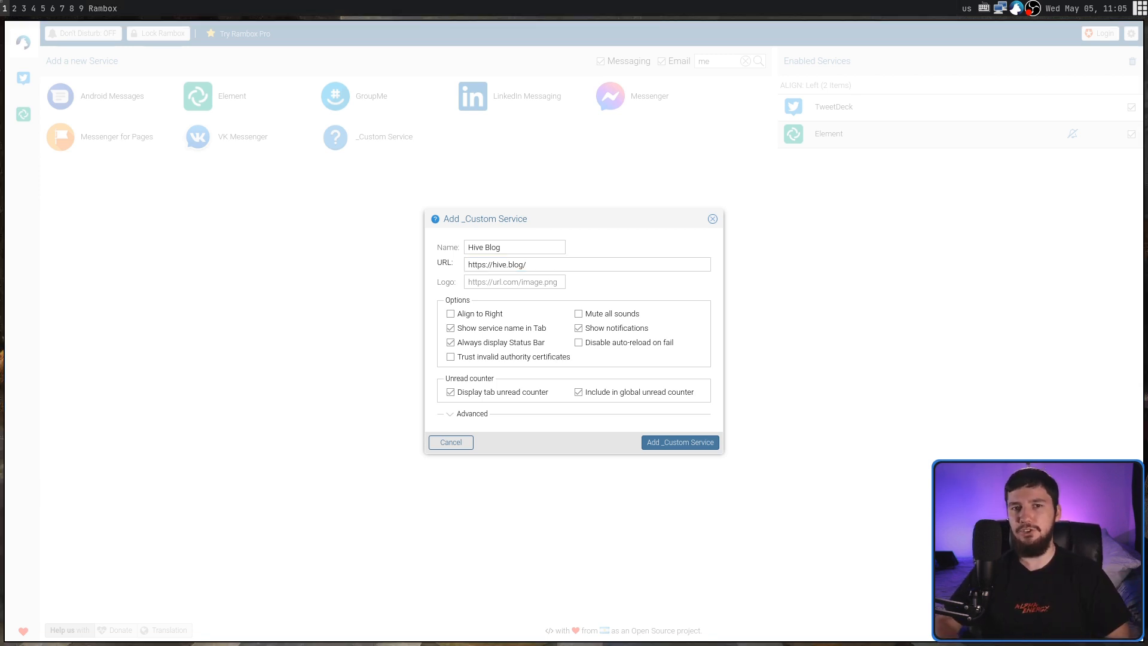
left_click(472, 413)
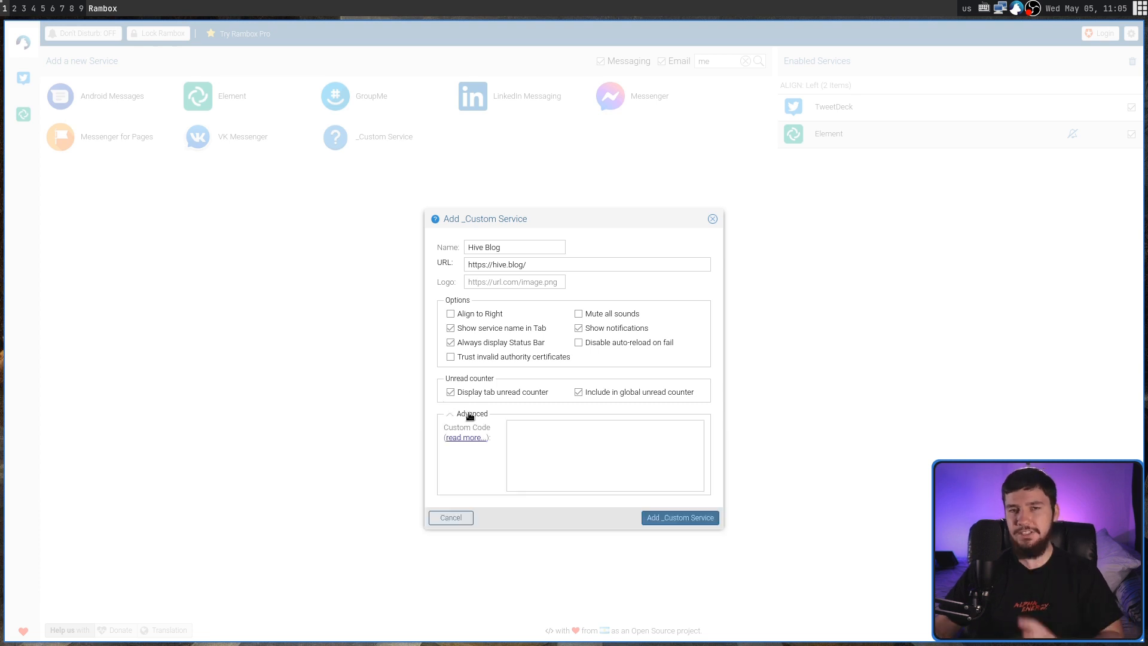
mouse_move(448, 412)
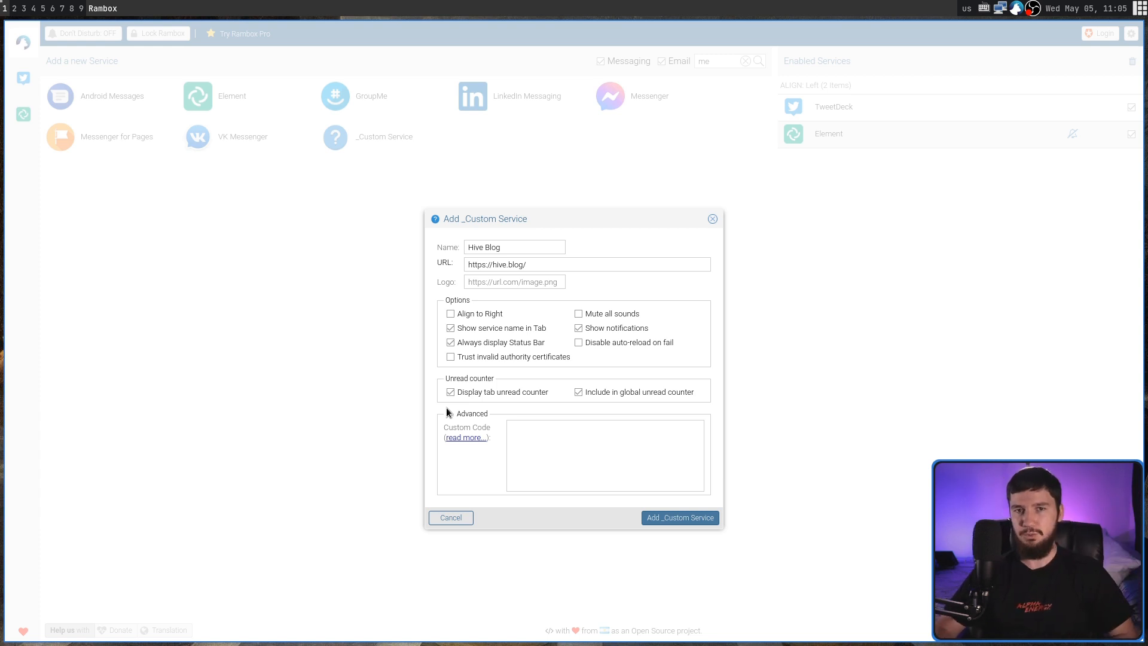
left_click(471, 412)
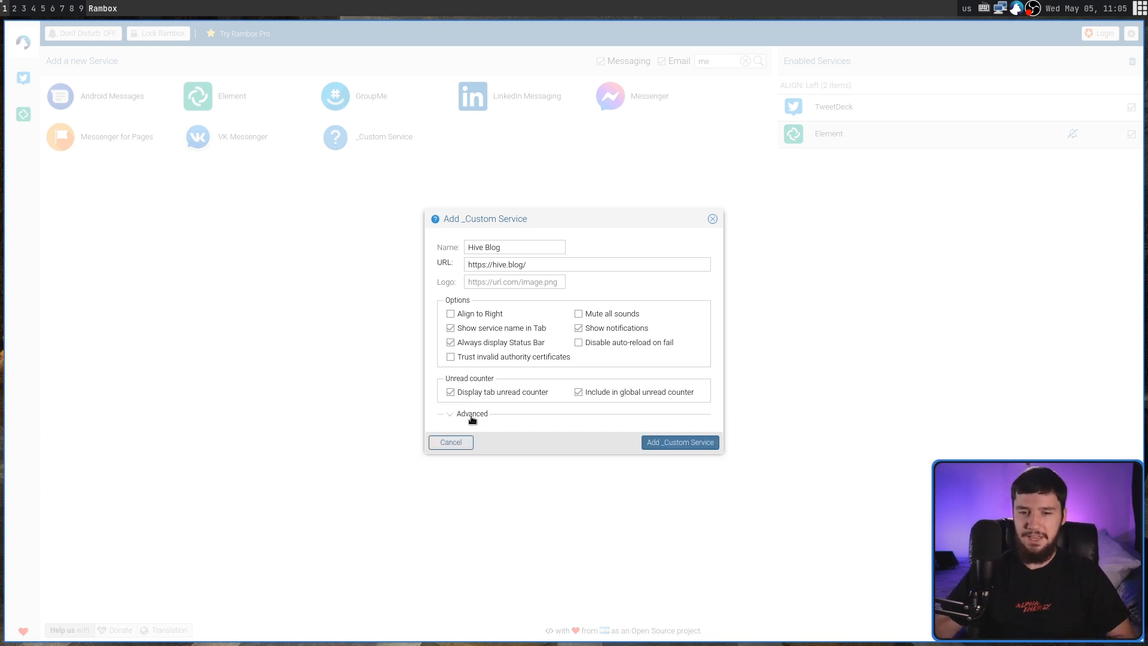
Add the Hive Blog custom service, then bring up TweetDeck's edit settings
left_click(680, 441)
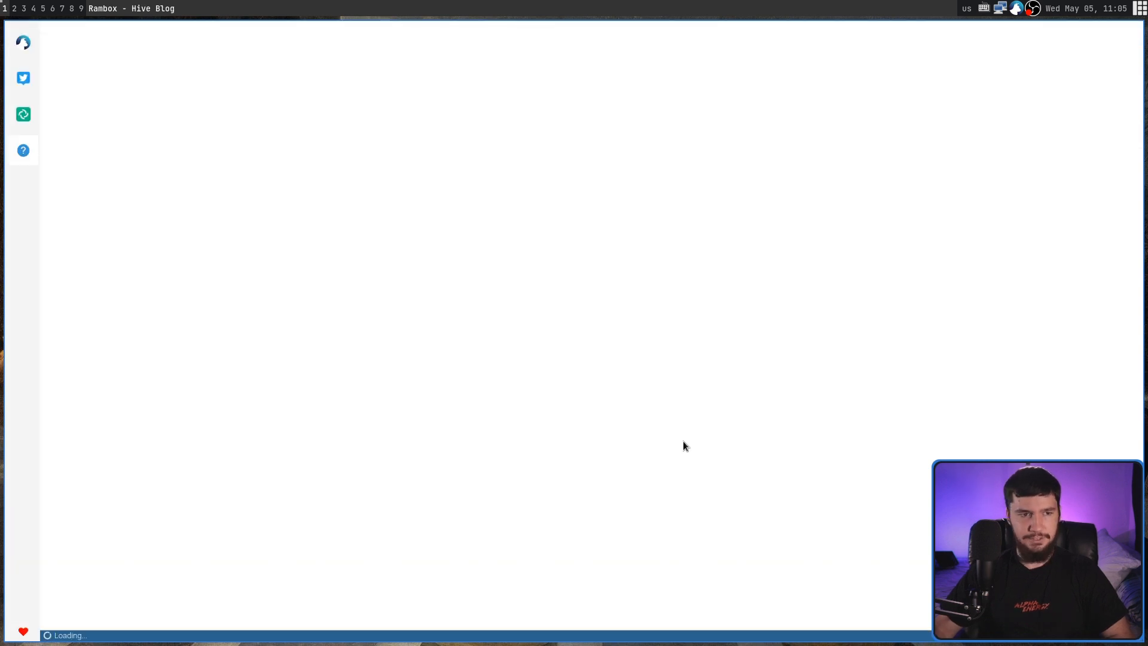
mouse_move(151, 204)
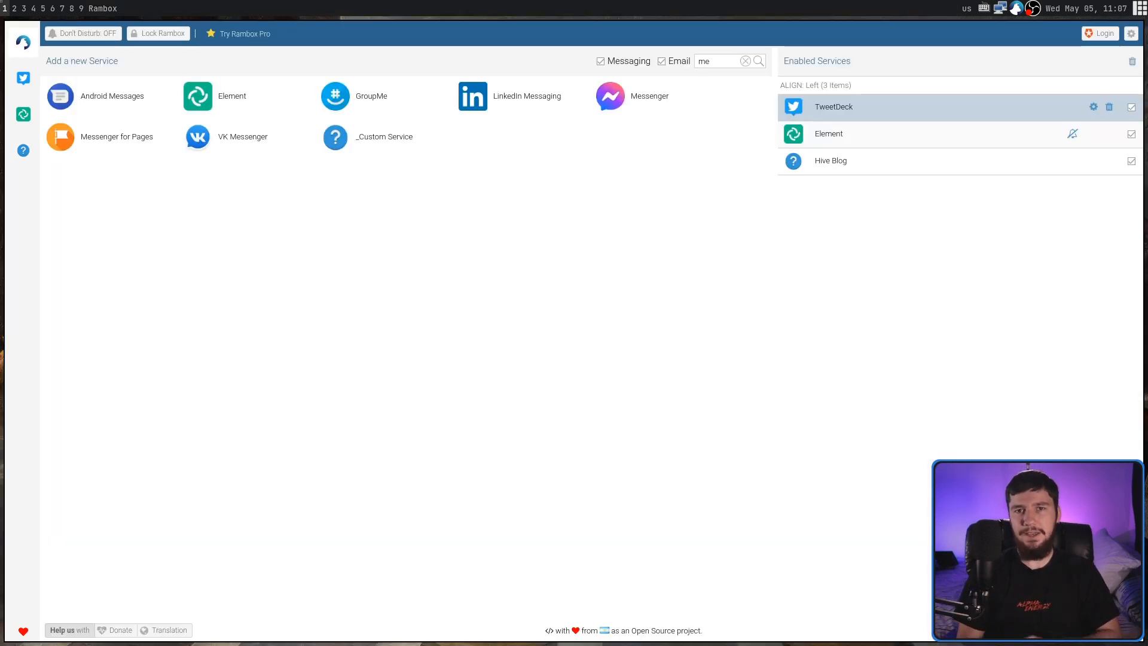
mouse_move(840, 129)
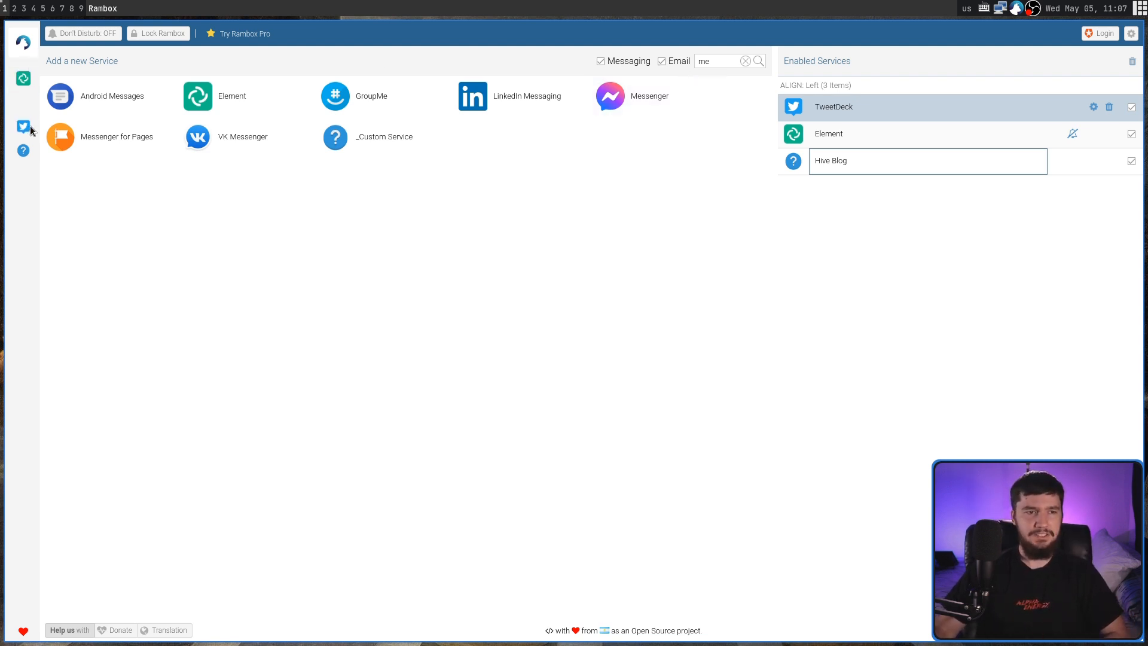
left_click(23, 125)
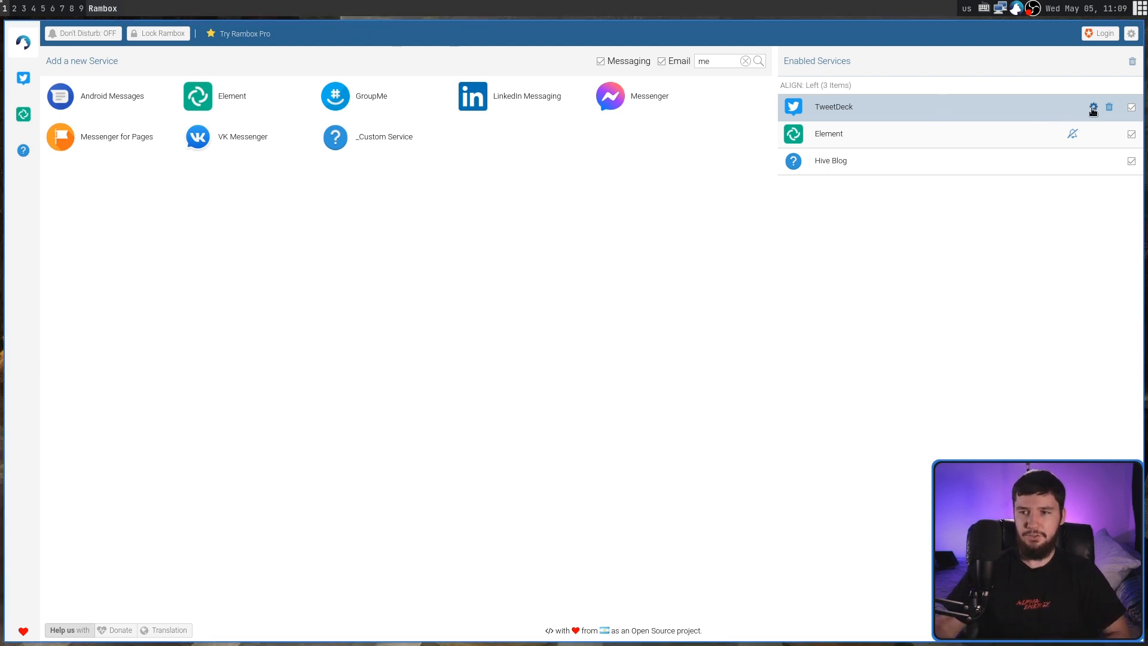
left_click(1093, 107)
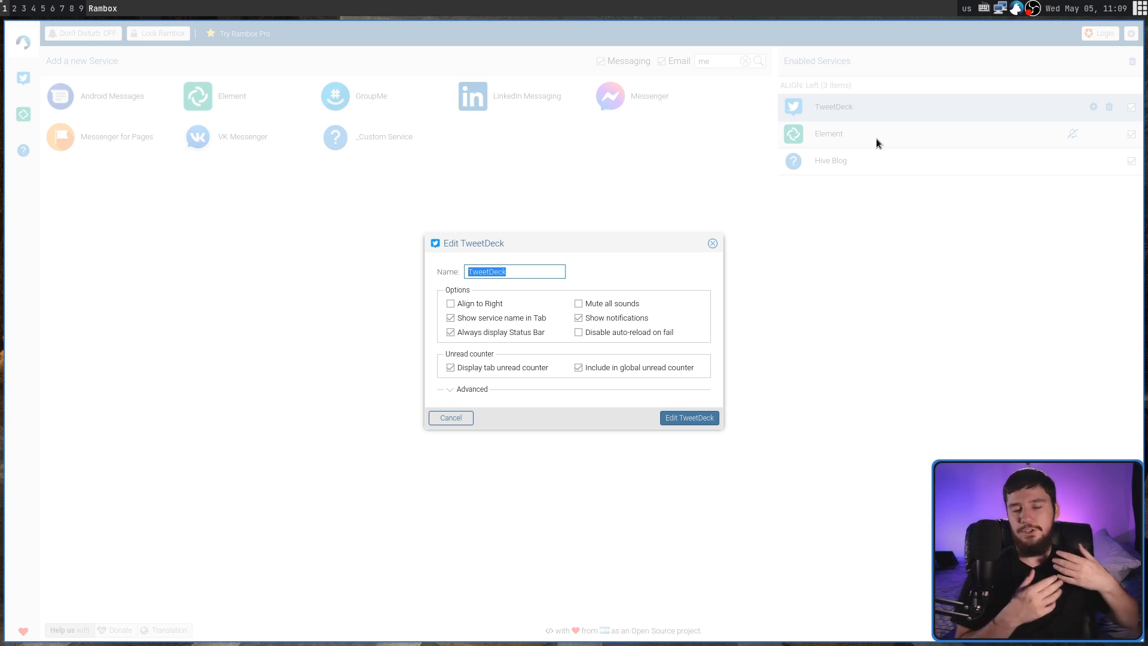
mouse_move(720, 252)
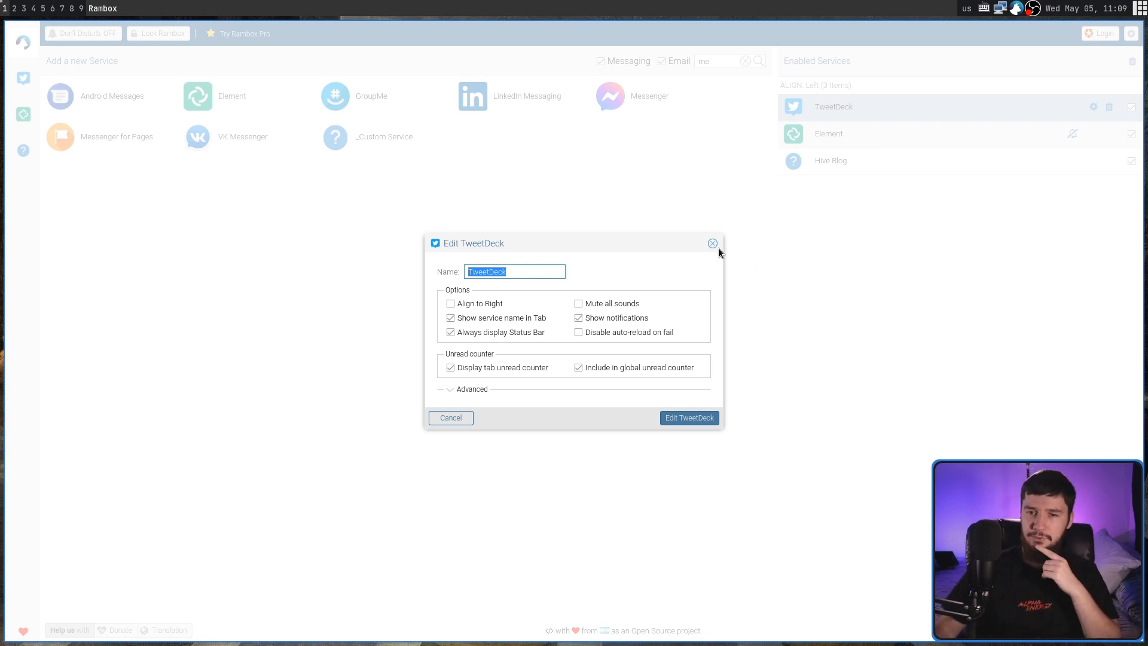
Show and dismiss a sidebar service's right-click options menu
right_click(22, 79)
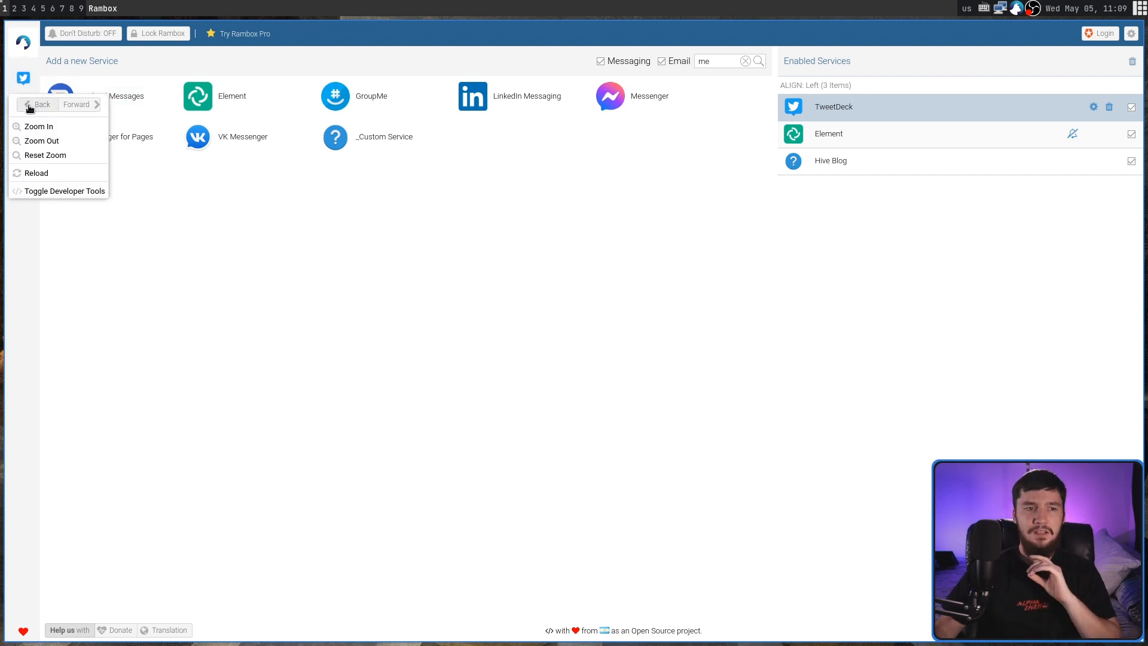
mouse_move(36, 172)
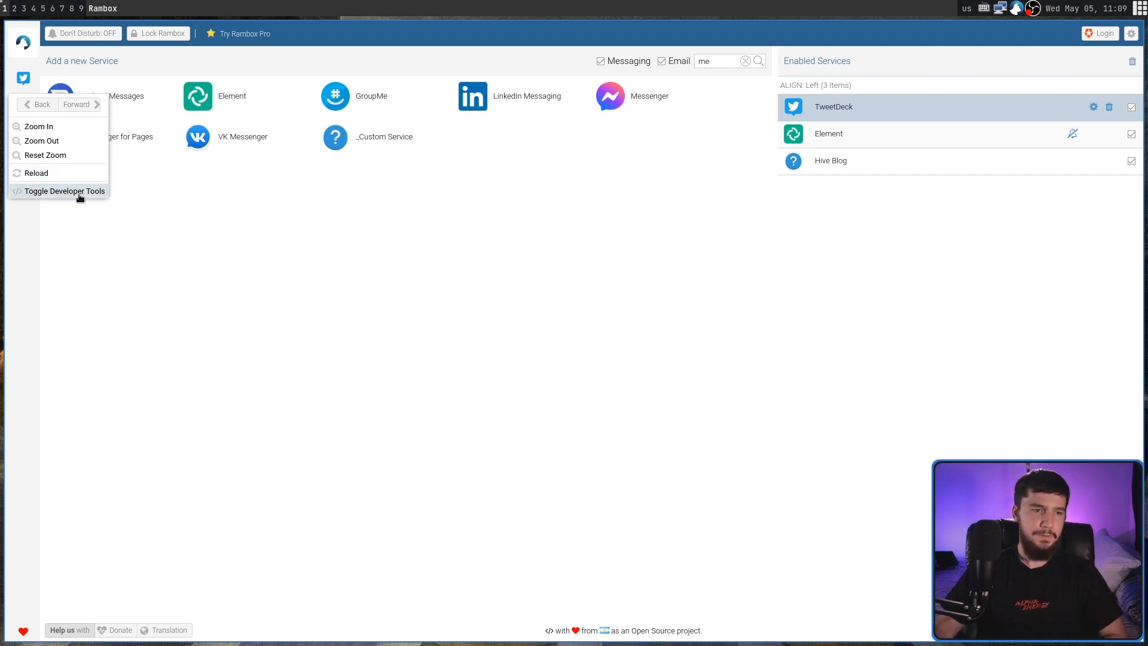
left_click(67, 190)
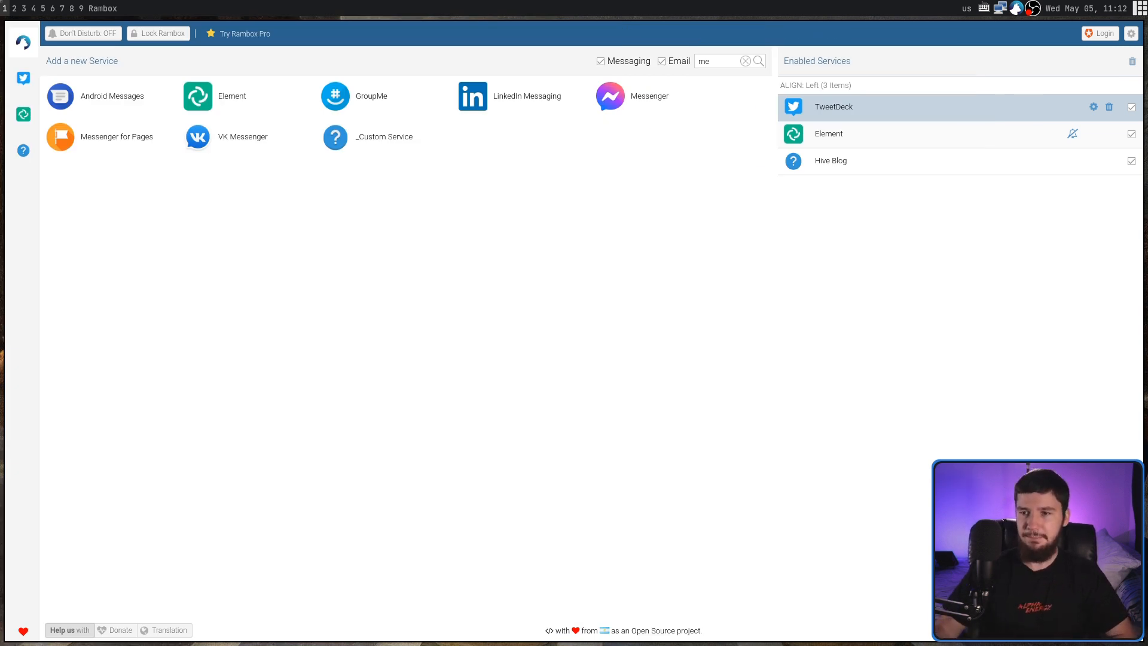
Delete Hive Blog with confirmation and disable Element, leaving TweetDeck active
left_click(1130, 160)
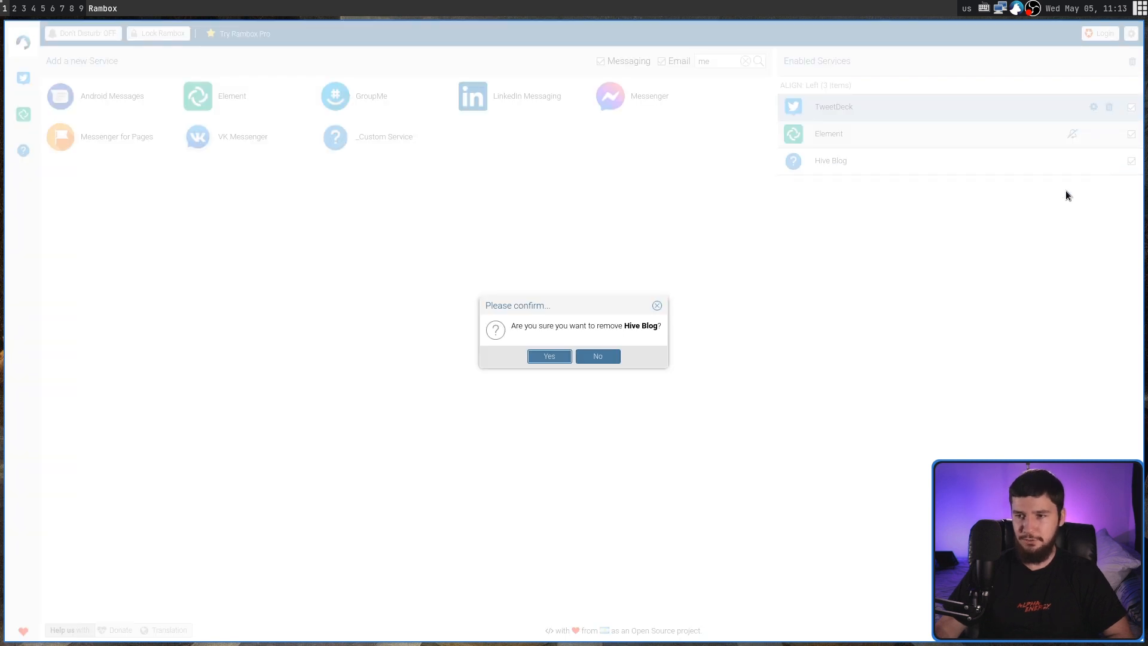
left_click(549, 356)
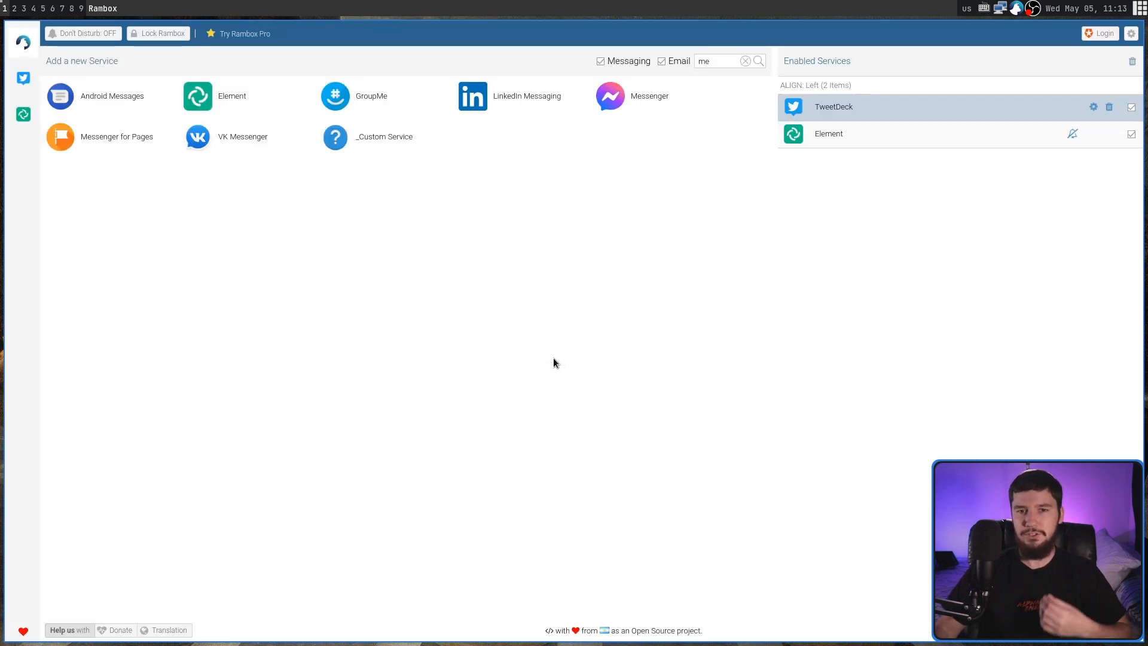
mouse_move(552, 362)
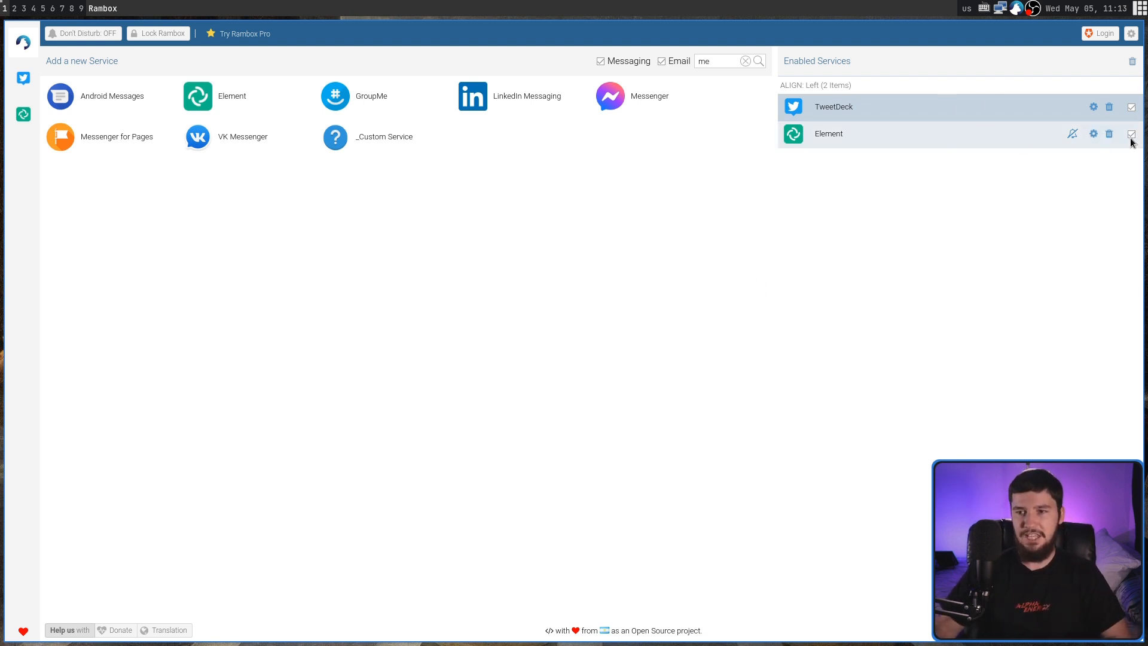
left_click(1132, 133)
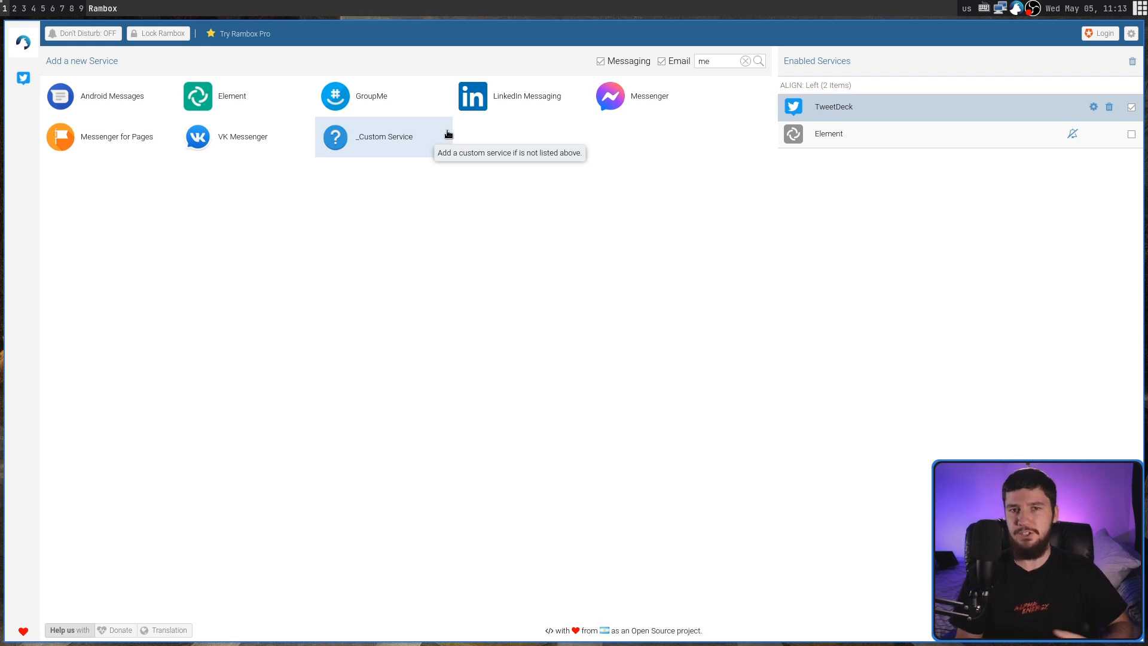
mouse_move(448, 134)
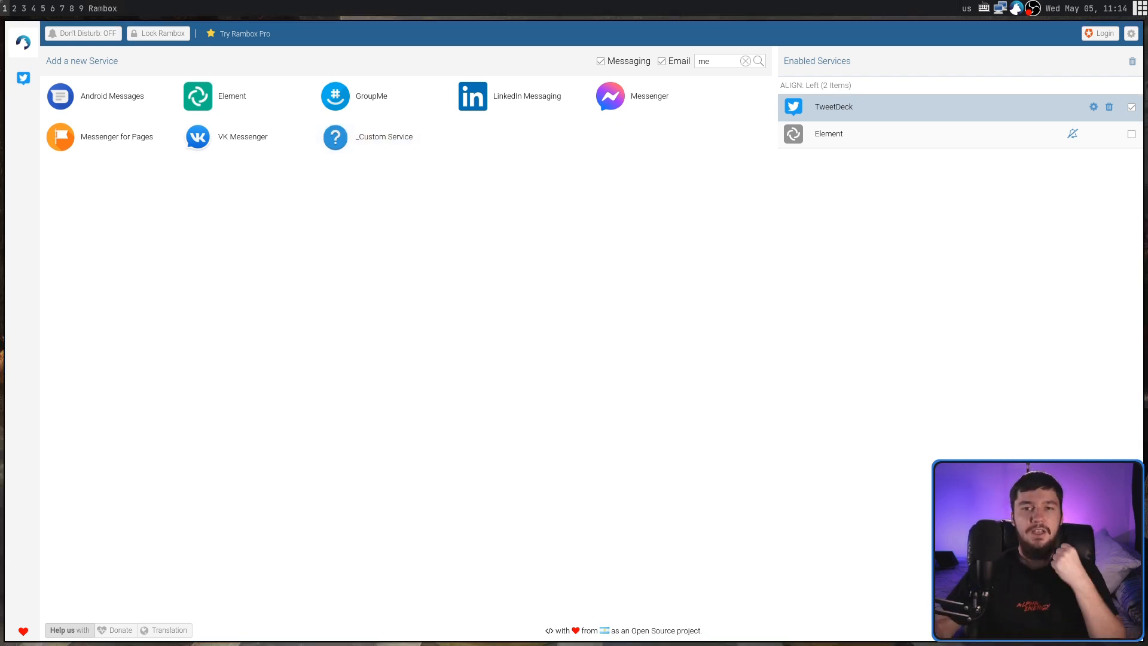
left_click(1131, 61)
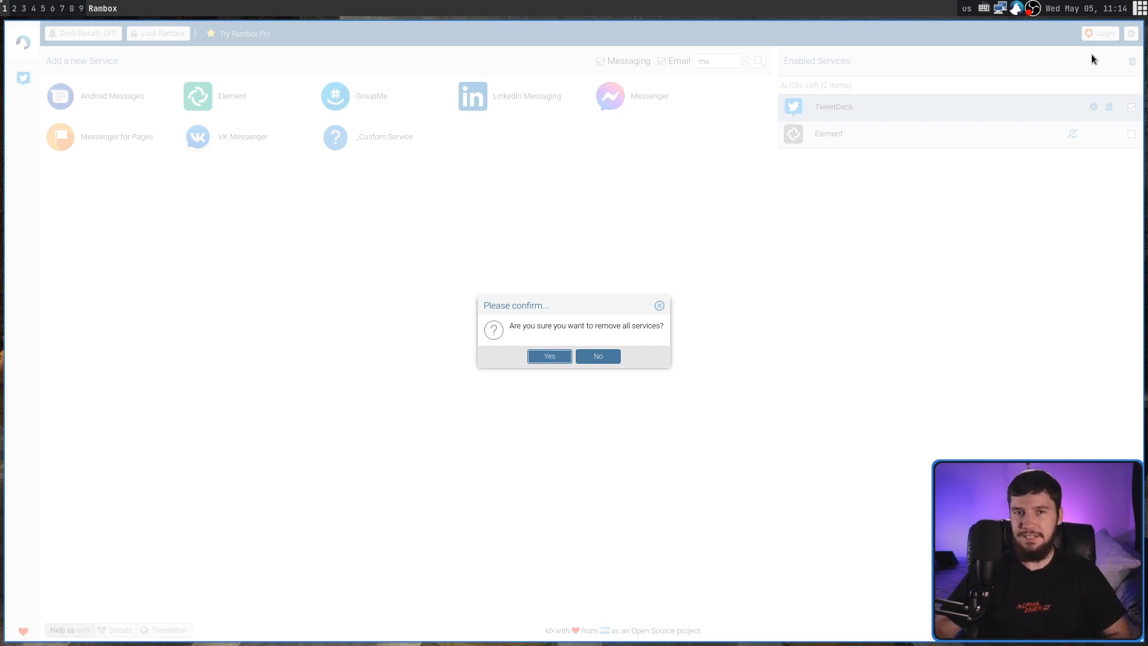
left_click(597, 357)
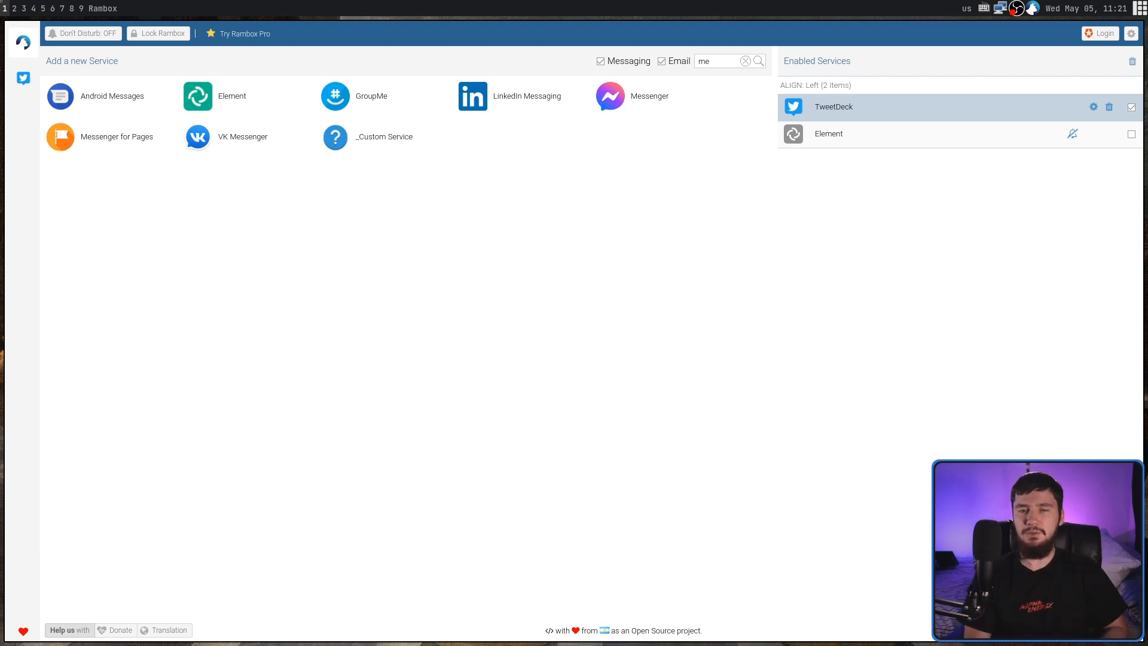
mouse_move(990, 80)
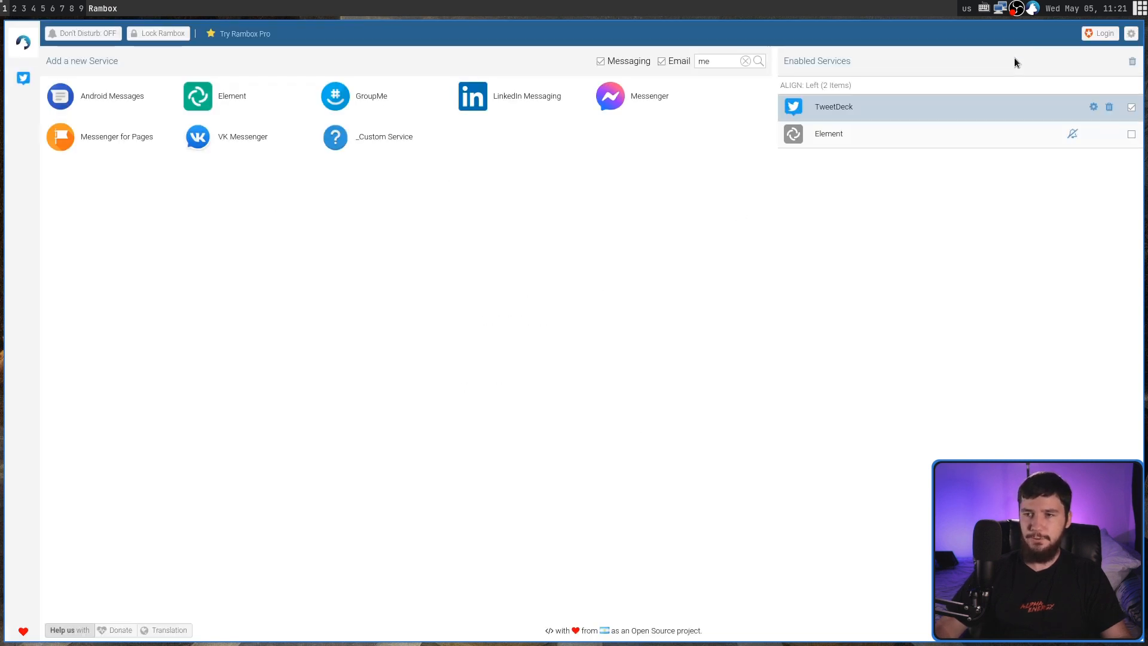
mouse_move(594, 247)
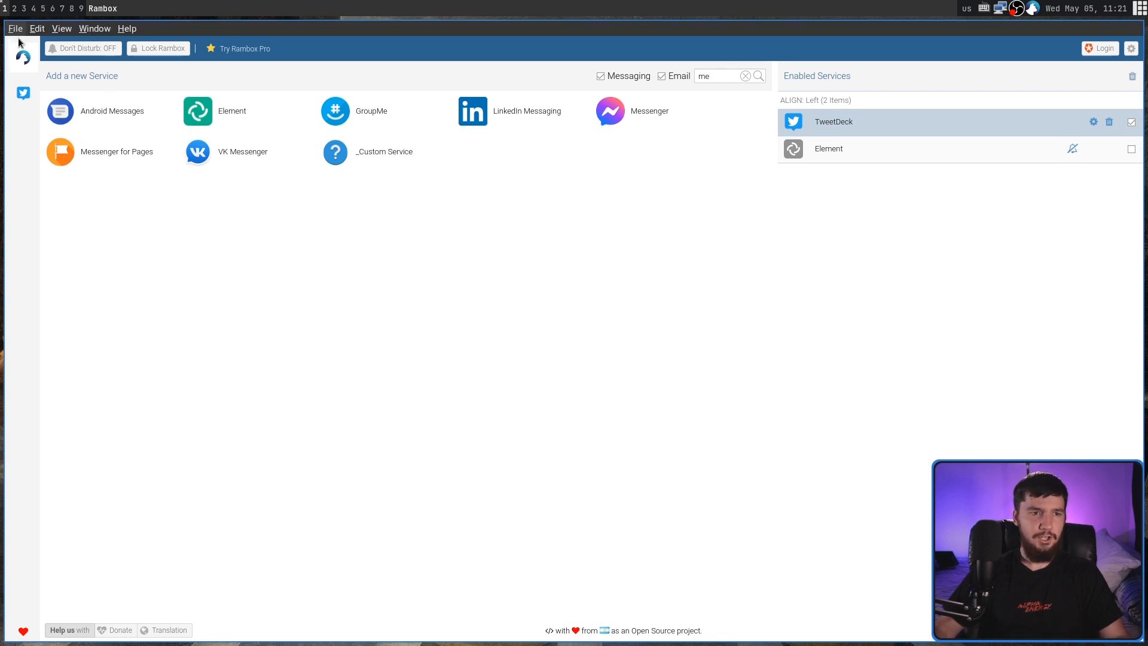
left_click(14, 28)
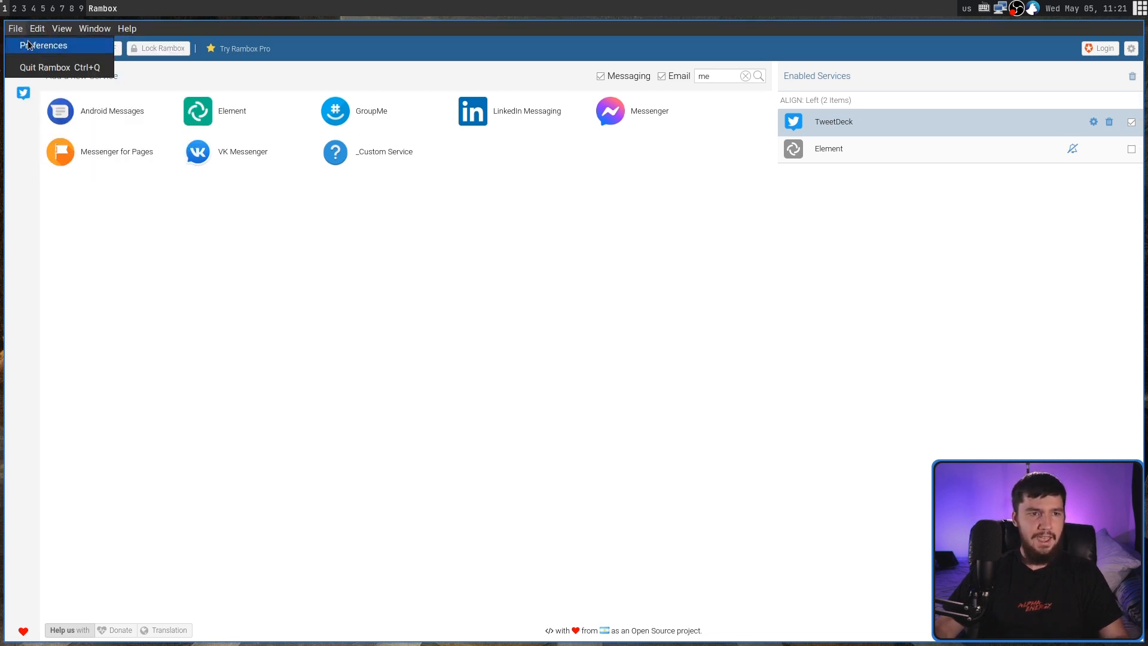
left_click(44, 44)
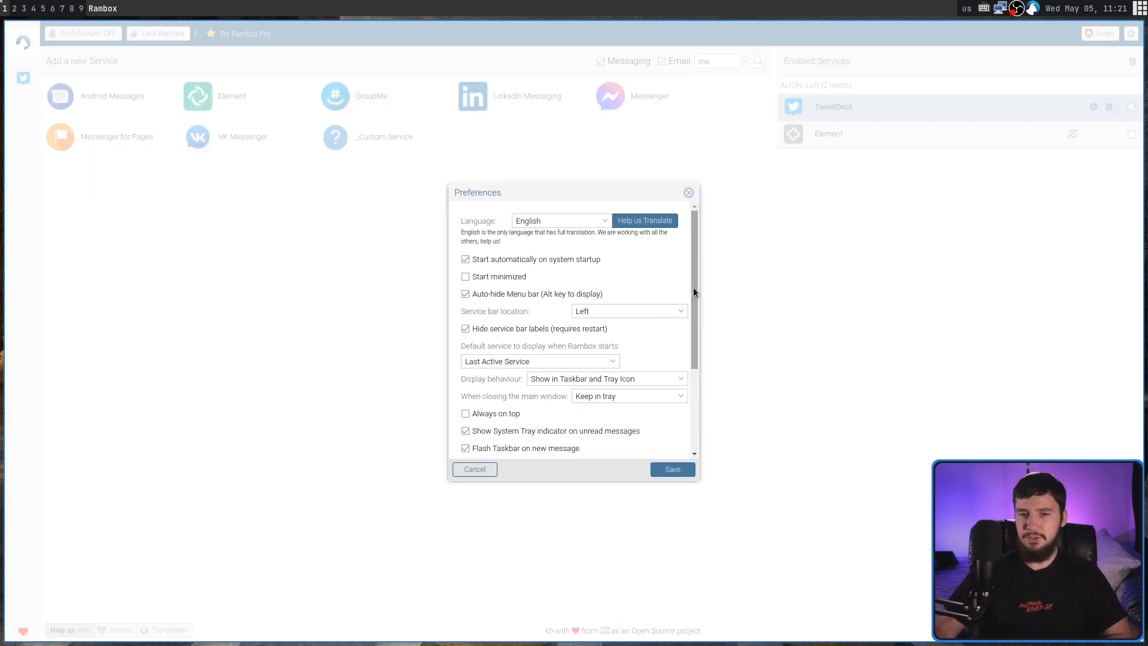
scroll("down", 3)
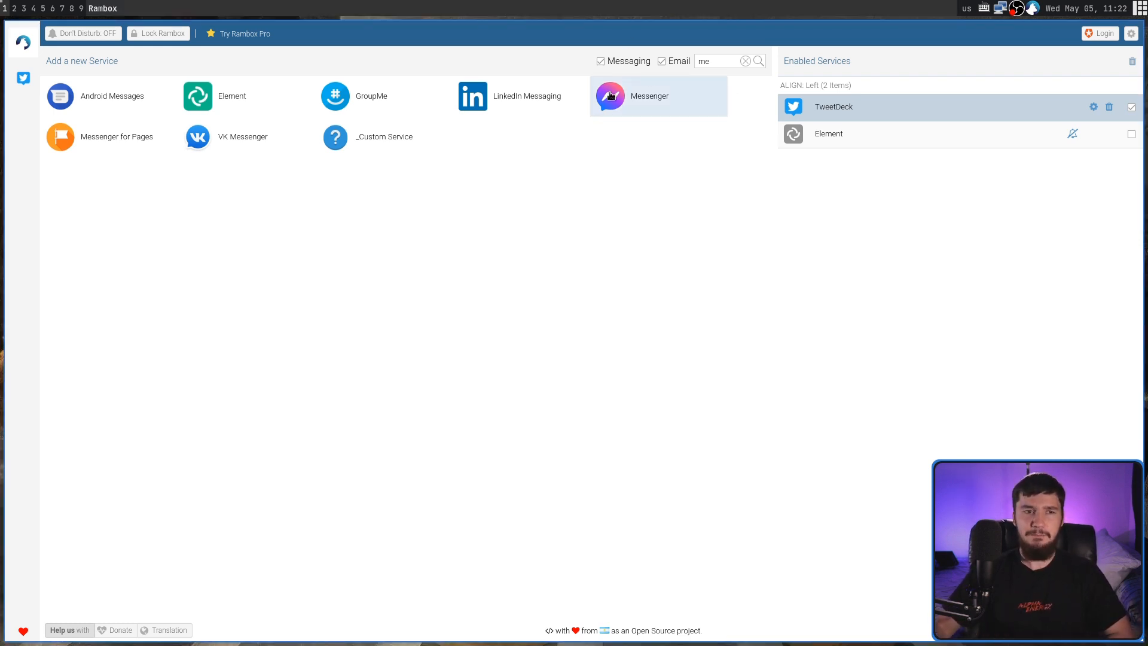
mouse_move(27, 566)
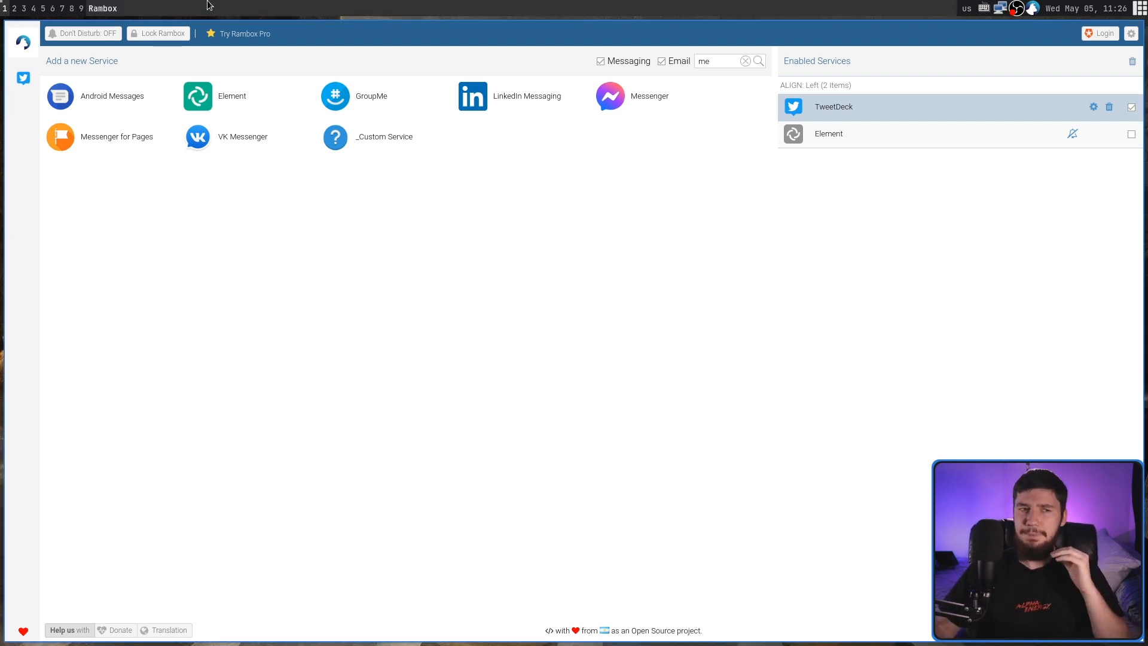
Toggle Don't Disturb on then off, and start Lock Rambox
left_click(82, 33)
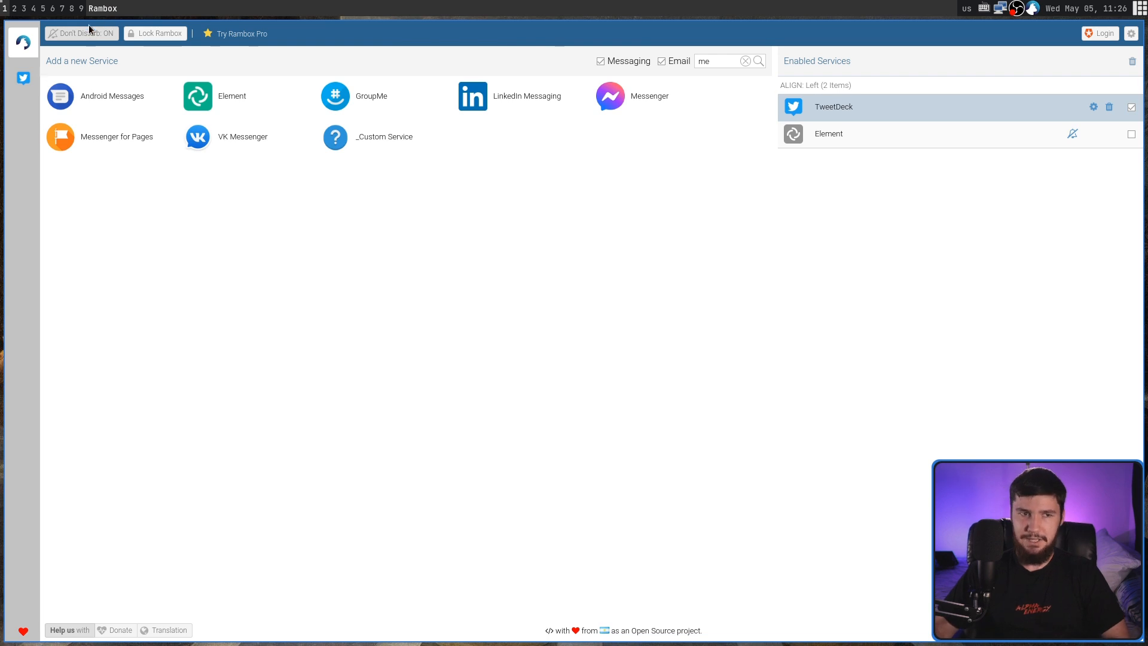
left_click(80, 33)
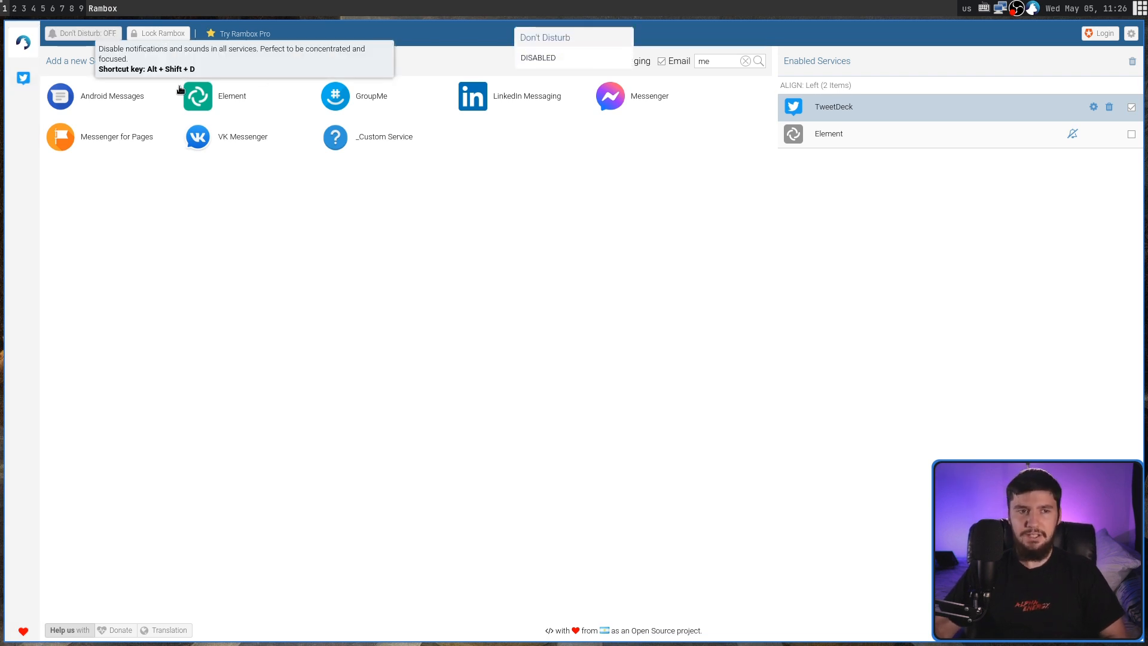
left_click(162, 33)
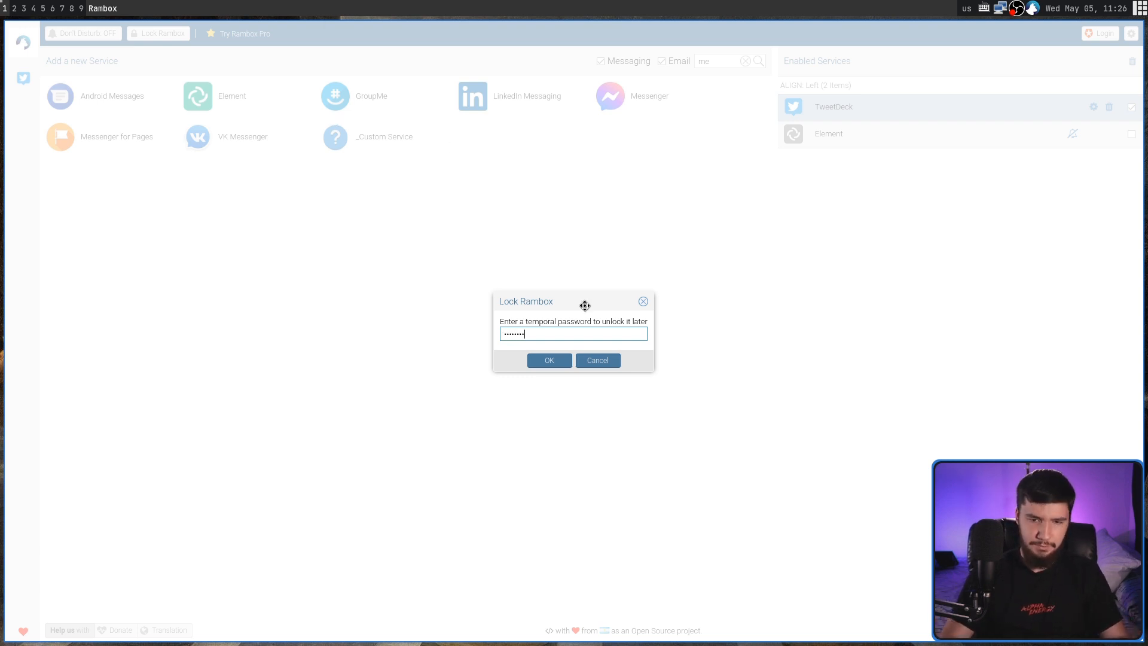
Confirm the temporary password twice to lock Rambox, then unlock it again
left_click(549, 360)
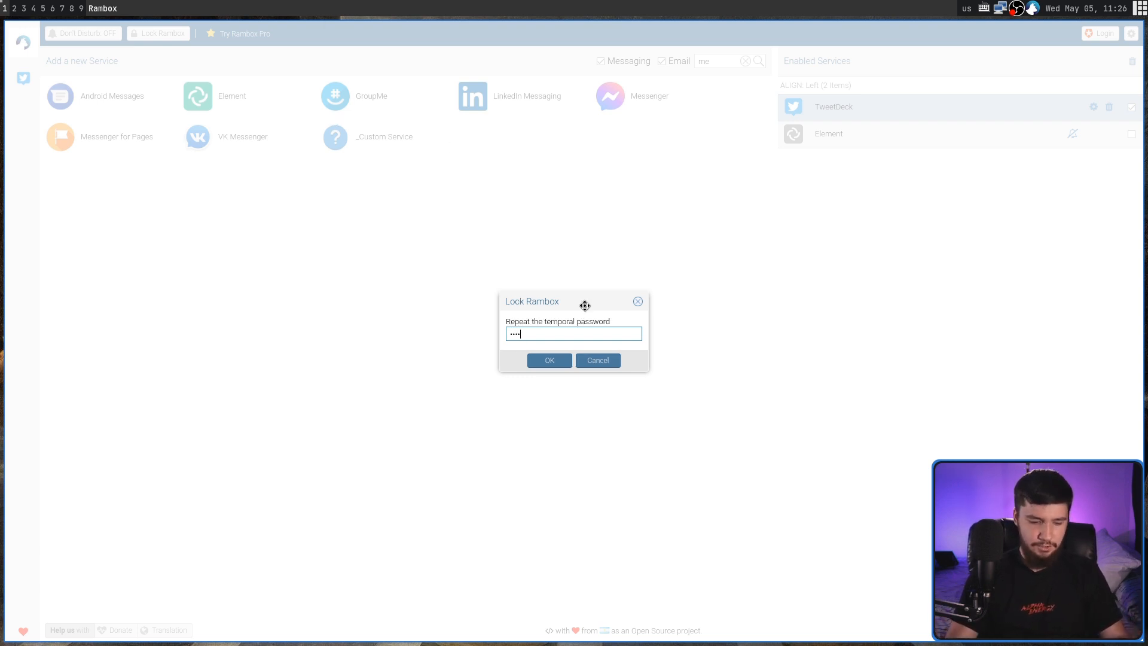
left_click(549, 360)
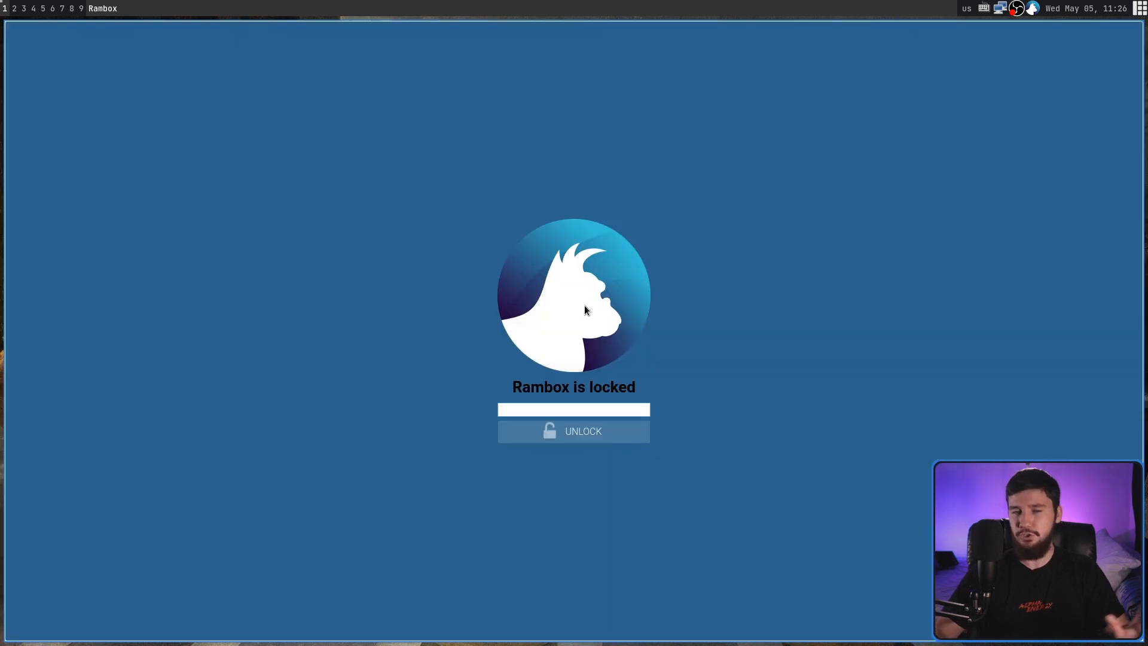
left_click(573, 409)
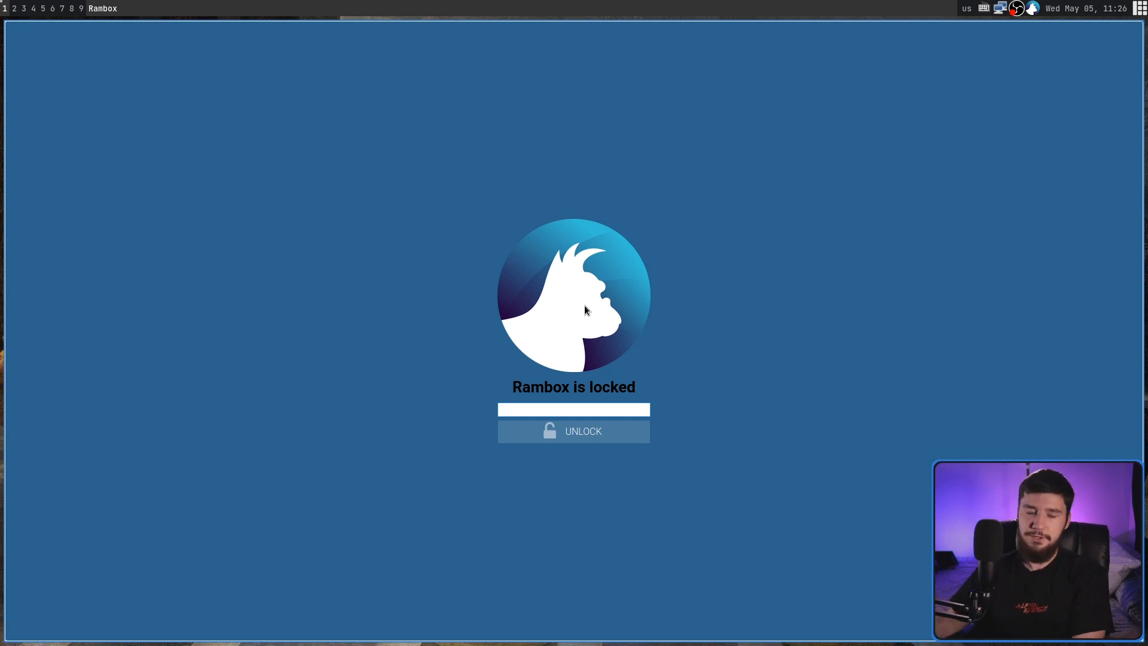
left_click(573, 409)
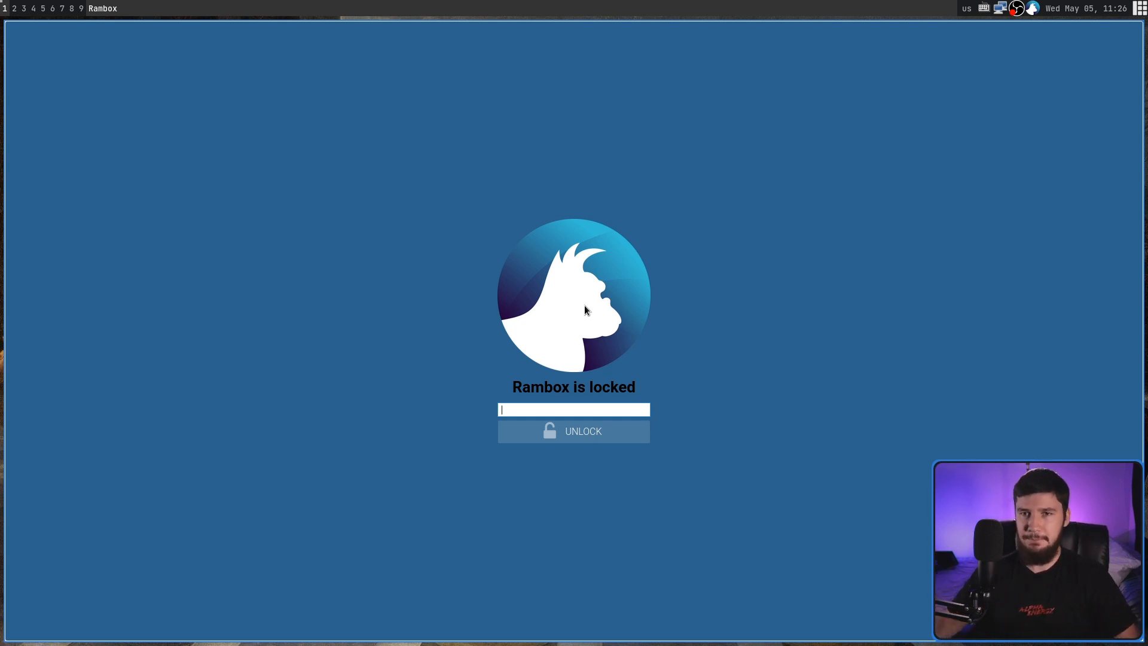
mouse_move(754, 451)
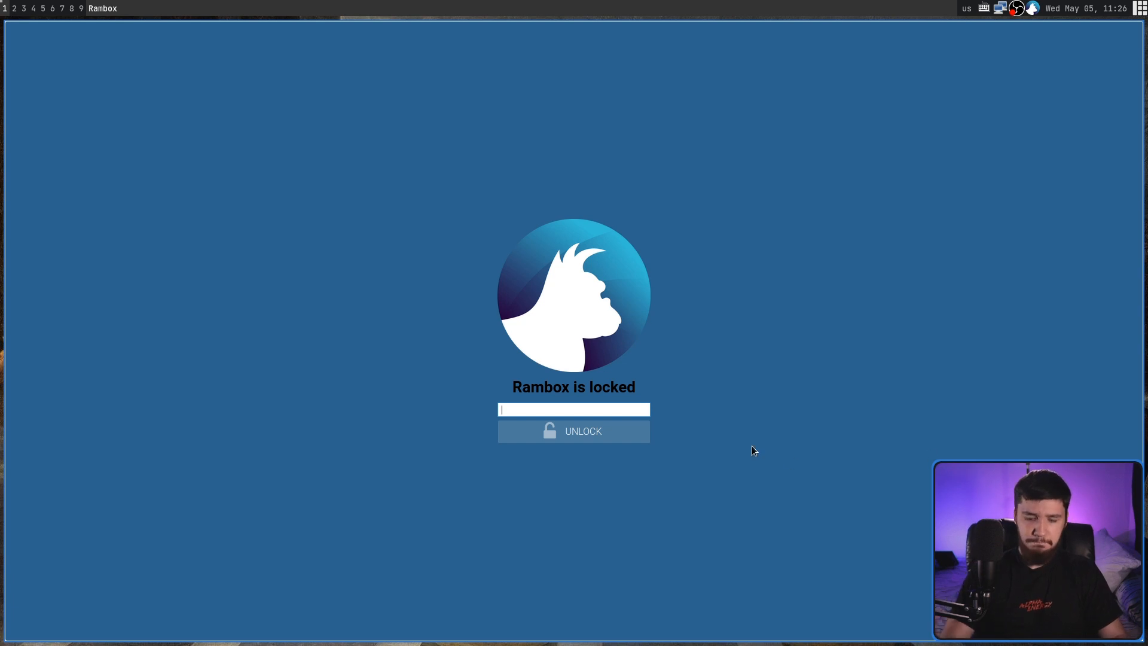
left_click(573, 431)
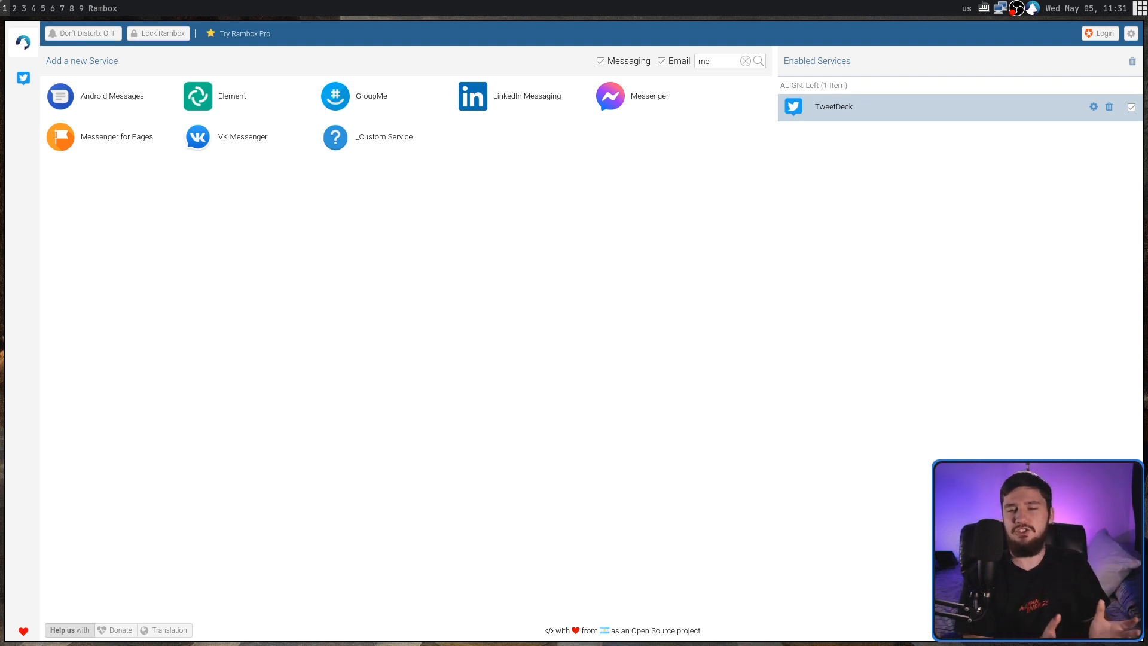
mouse_move(821, 330)
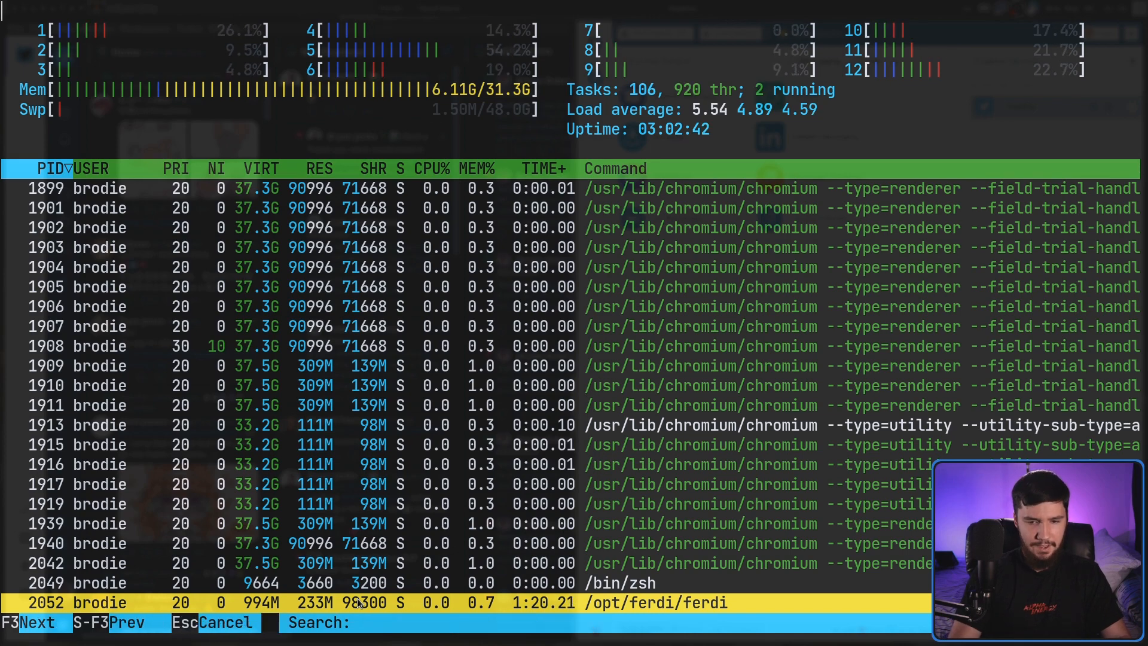
Search htop's process list for 'ramb' to find Rambox processes
type("ramb")
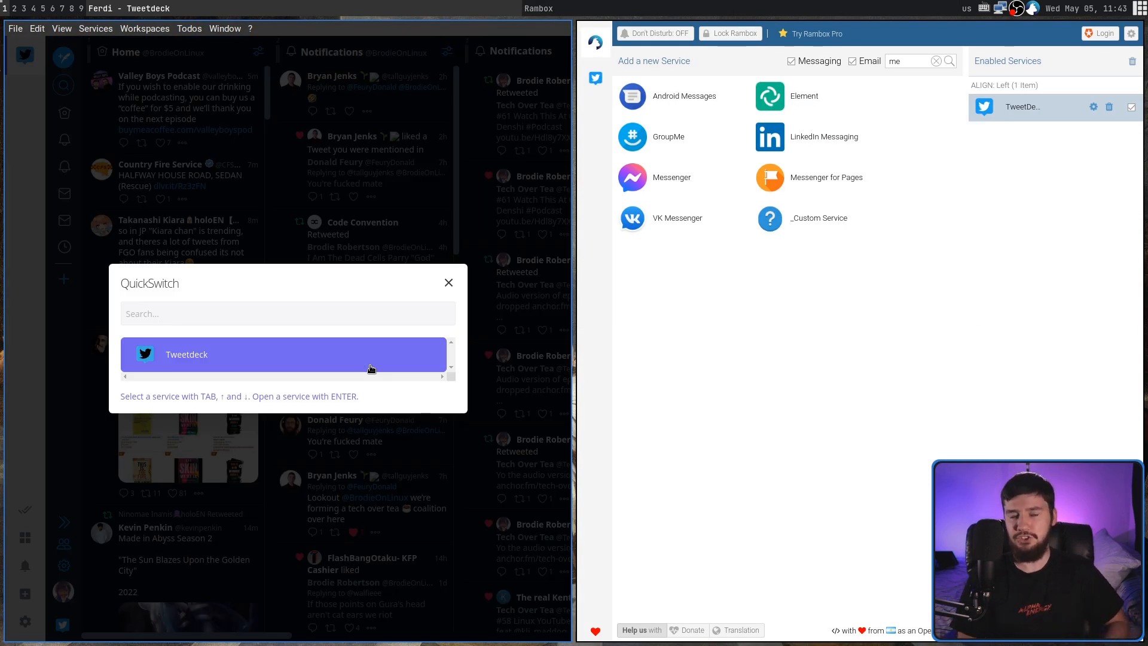
mouse_move(555, 348)
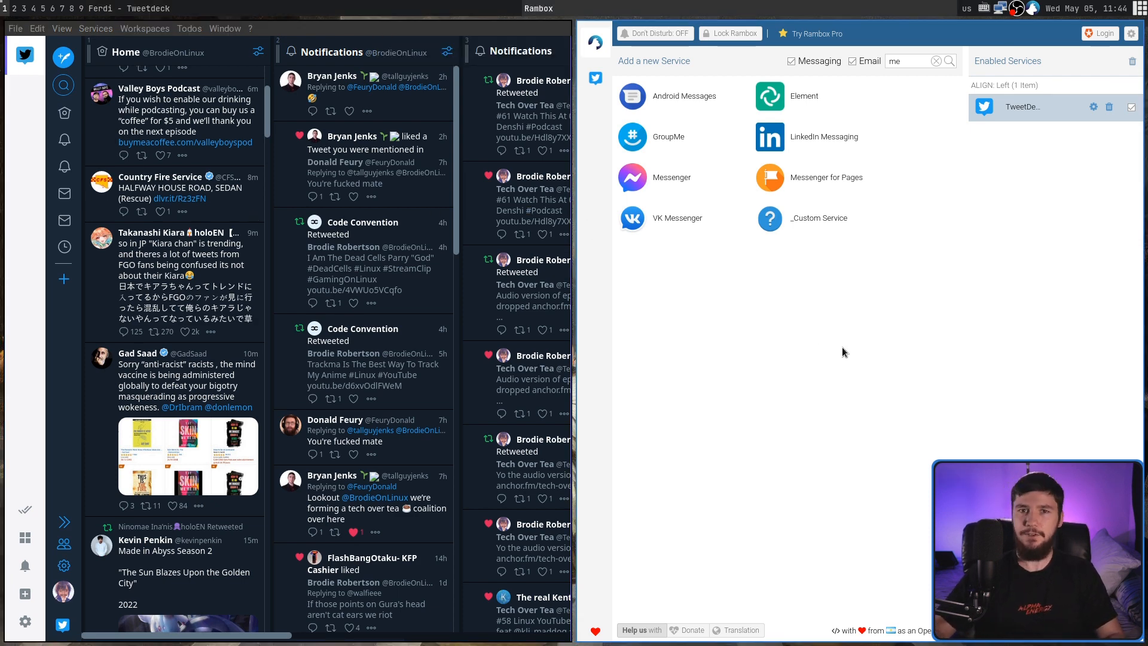
Start a new tweet from TweetDeck's sidebar inside Ferdi, alongside the Rambox window
left_click(64, 56)
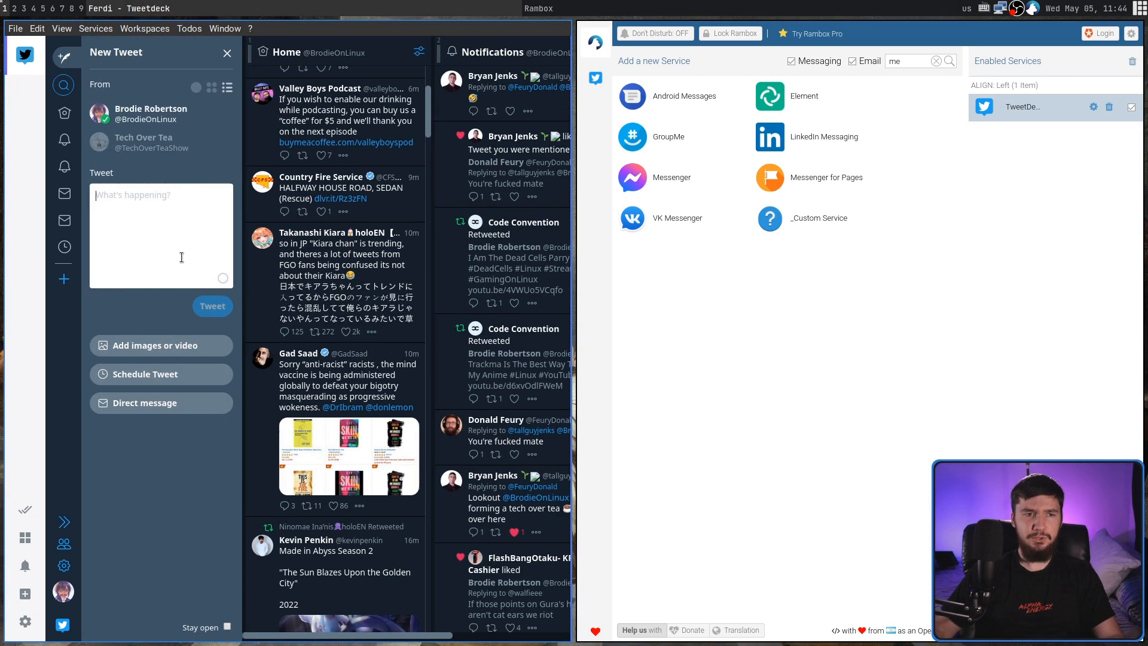
right_click(110, 194)
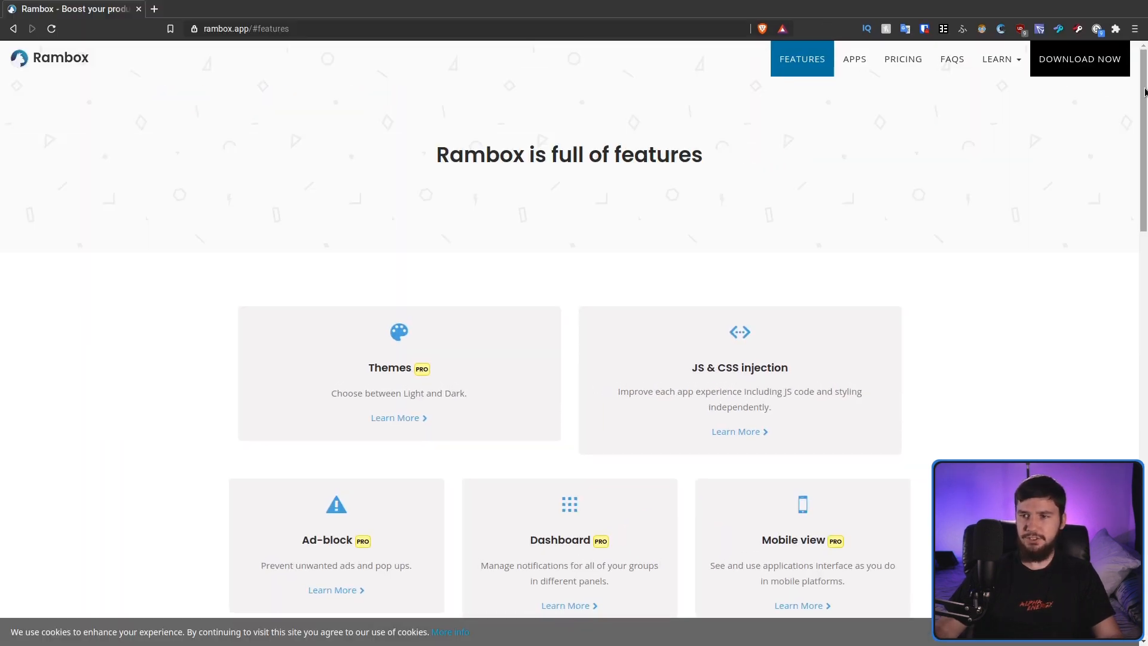
mouse_move(1110, 169)
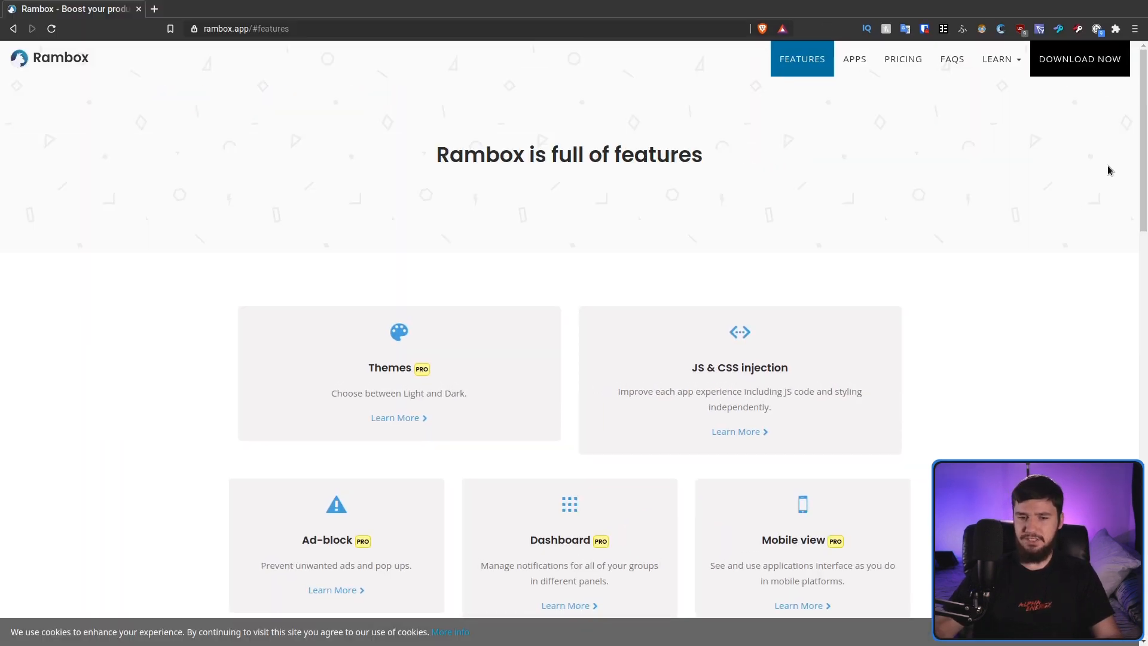
scroll("down", 3)
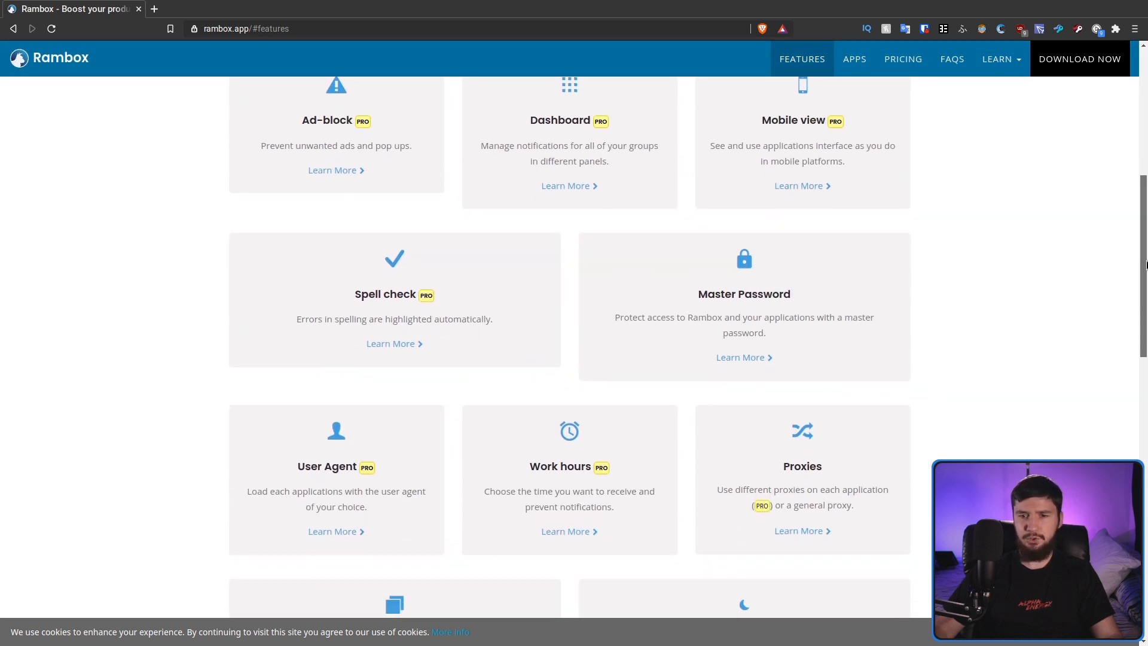
scroll("down", 3)
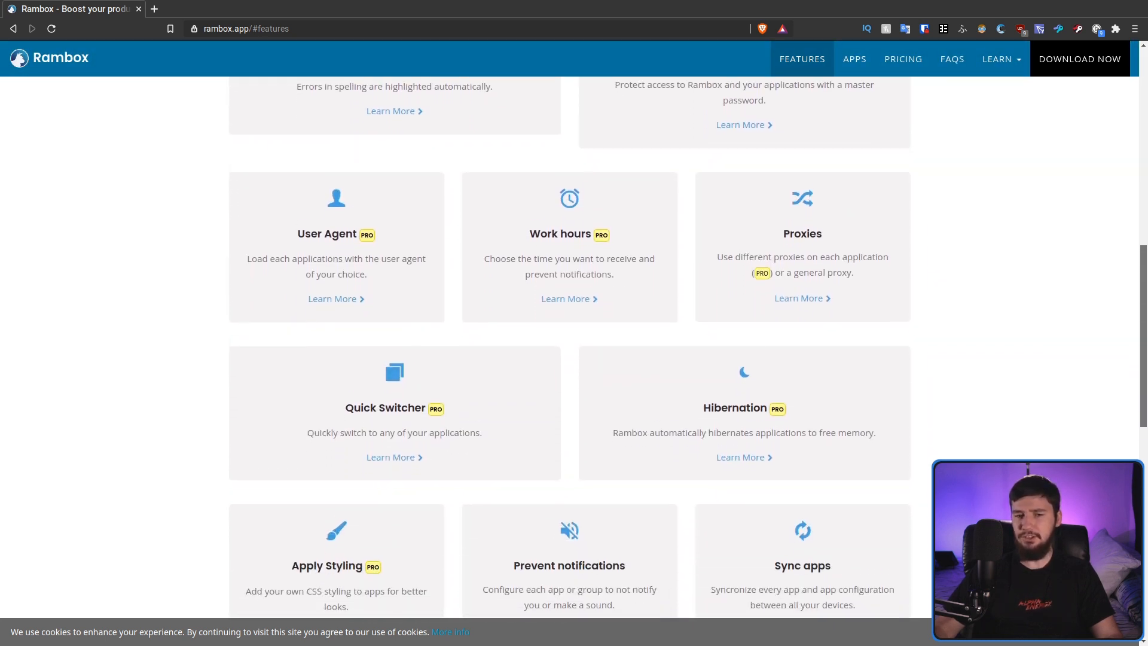
scroll("down", 3)
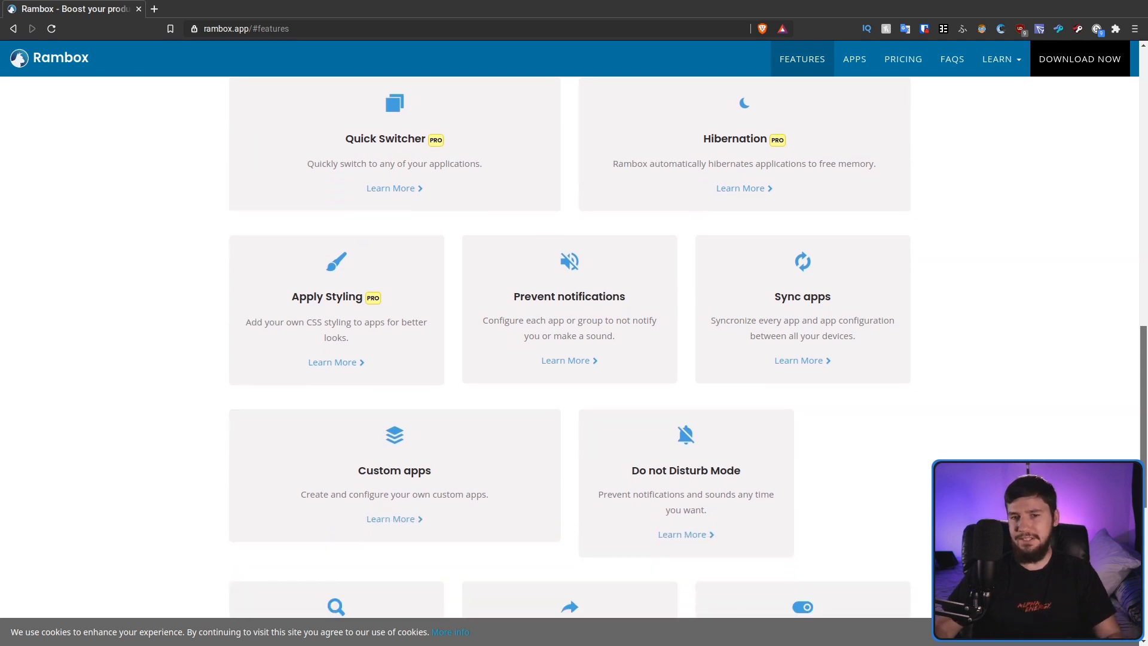
scroll("down", 3)
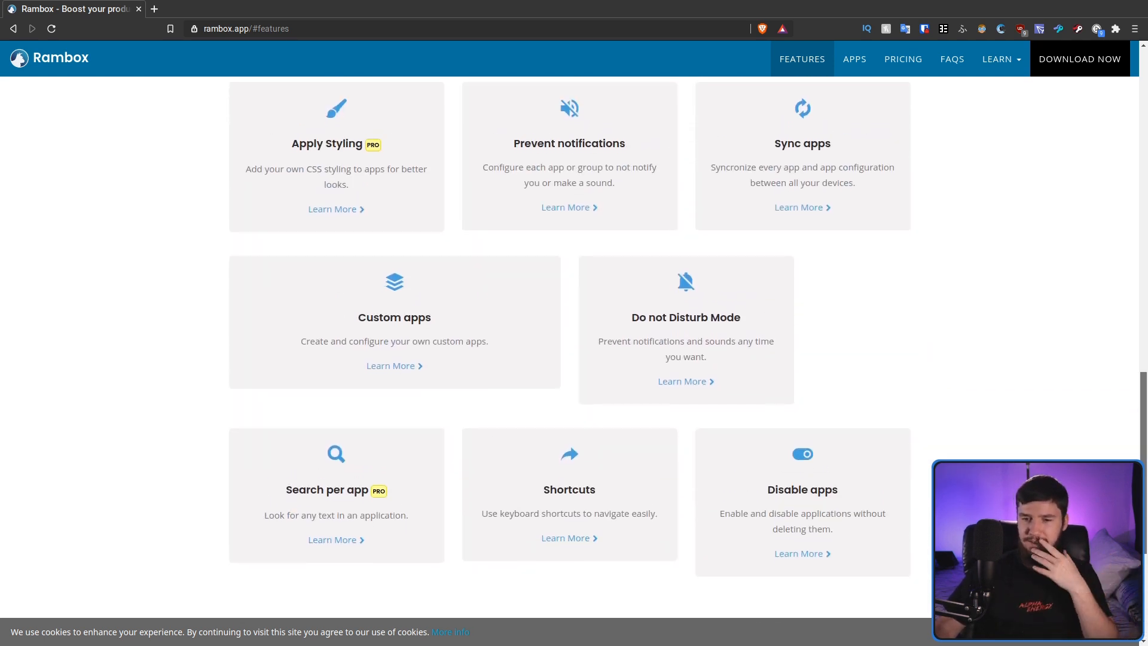
scroll("up", 3)
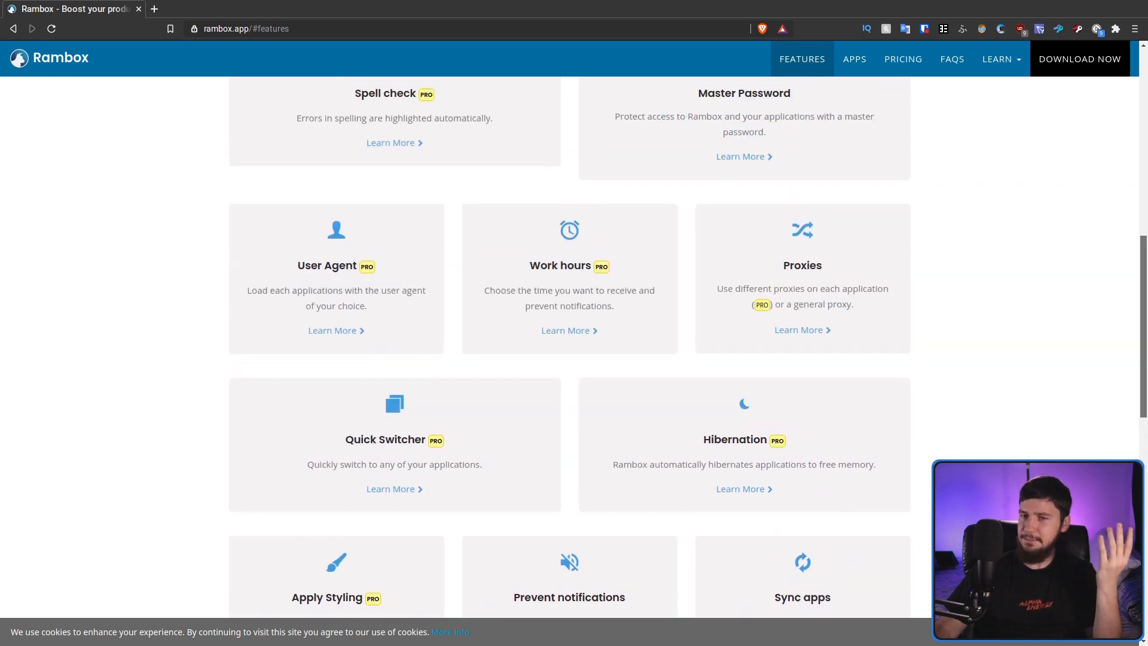
scroll("up", 3)
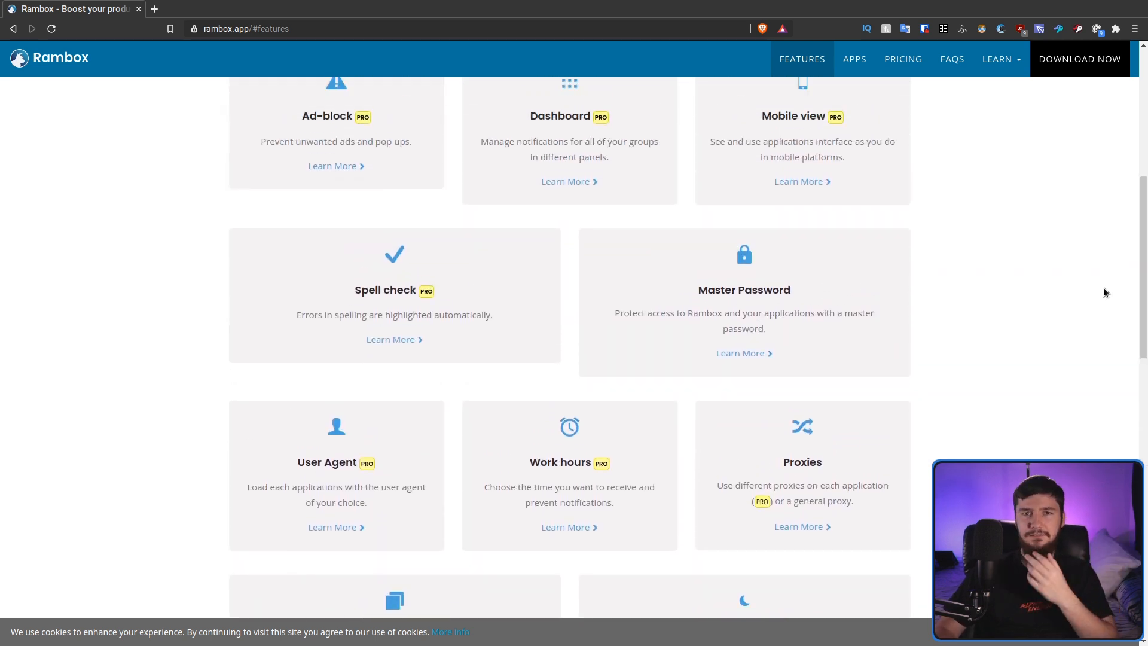